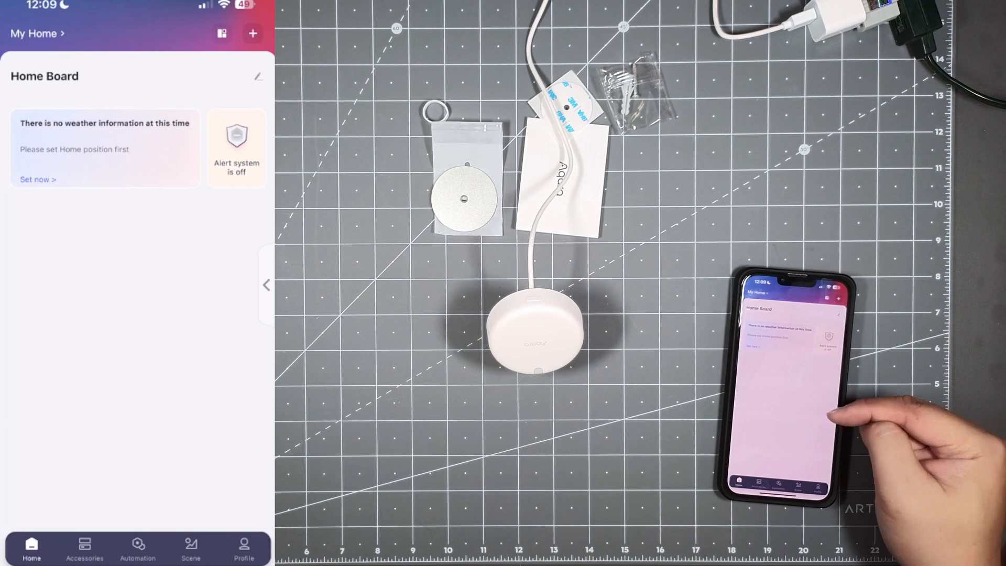
# Step: Switch from the Home Board to the empty Accessories list
pyautogui.click(84, 547)
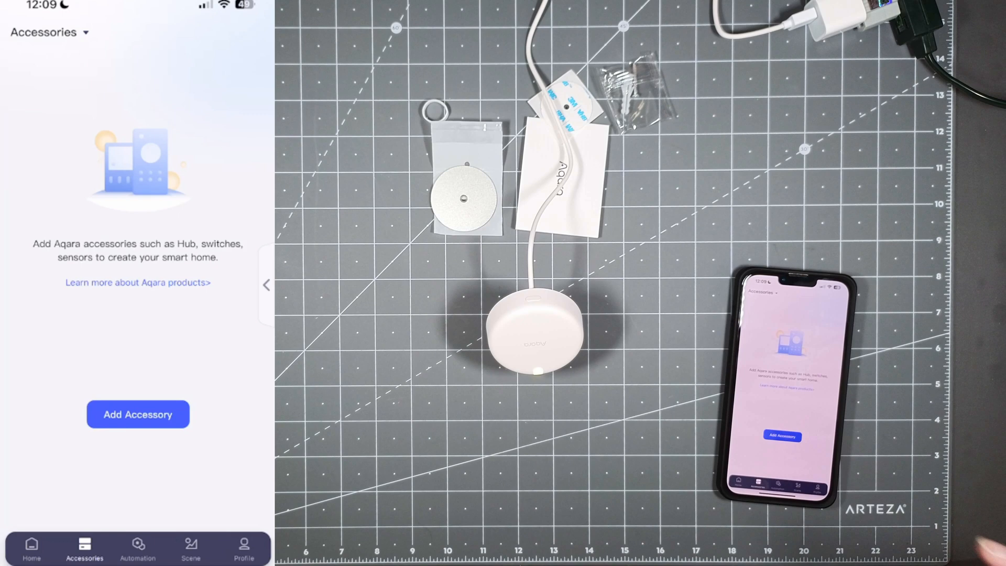
# Step: Search the add-accessory catalogue for 'Presence' and choose the Presence Sensor FP2 to pair
pyautogui.click(137, 413)
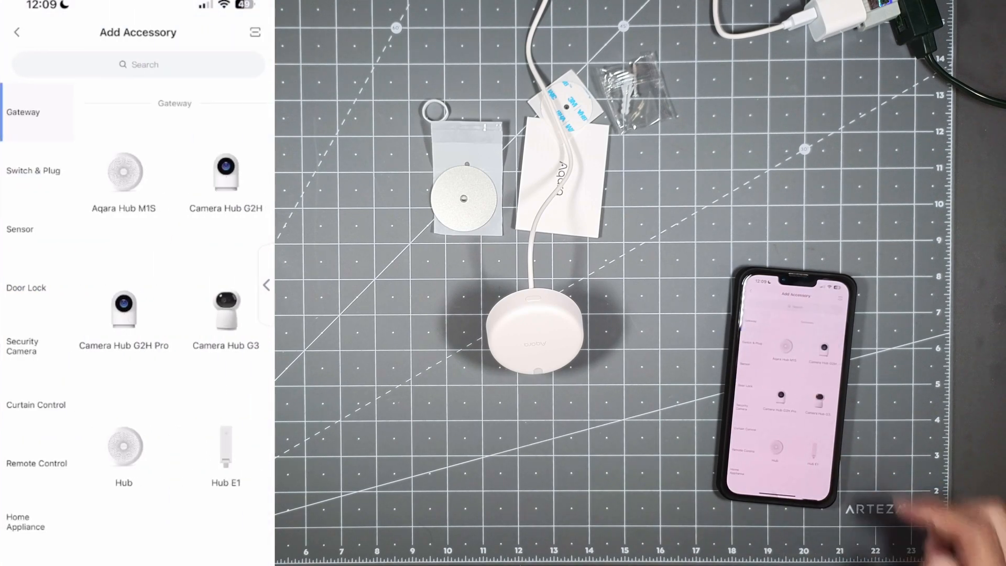
pyautogui.click(138, 64)
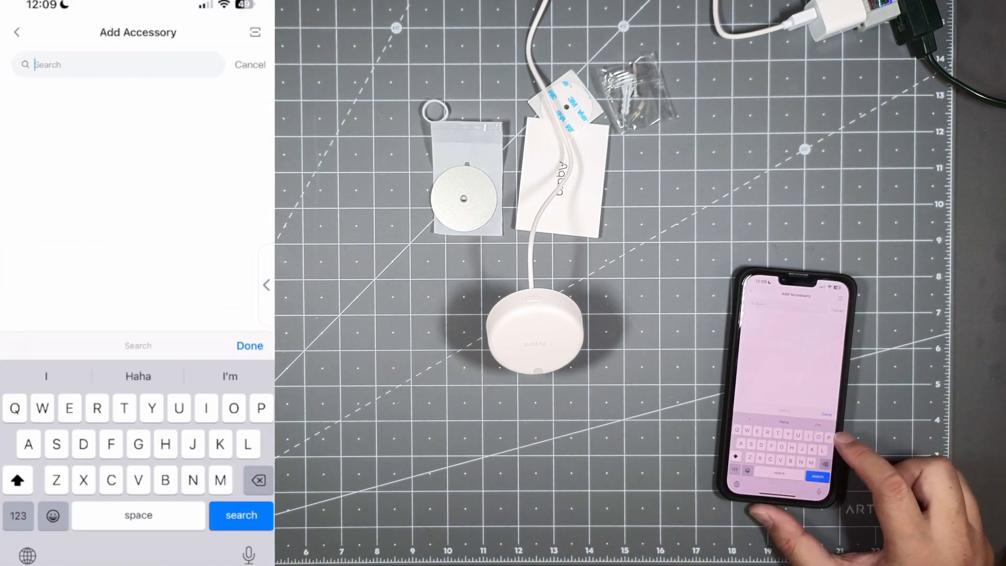
pyautogui.write('Prese')
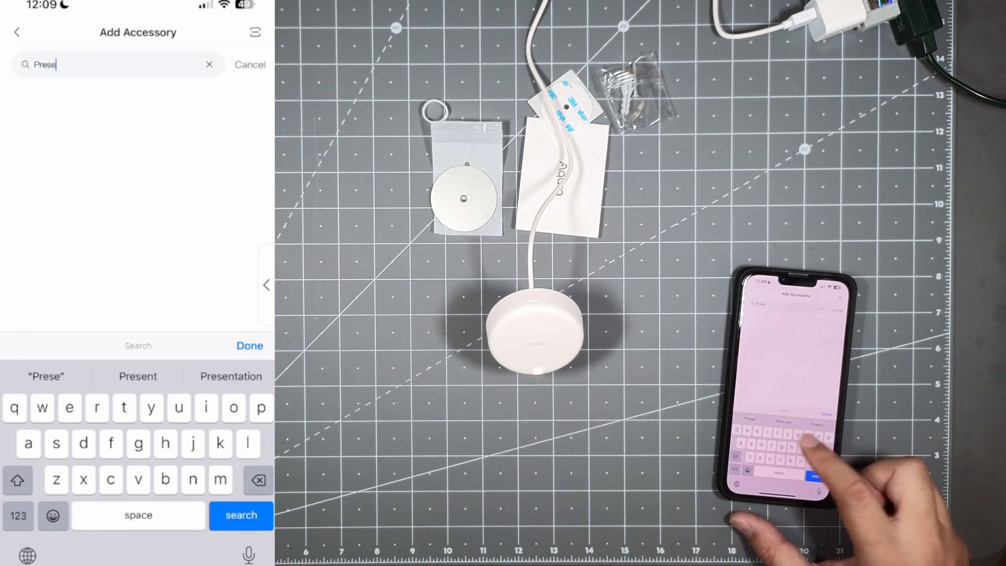
pyautogui.write('nce')
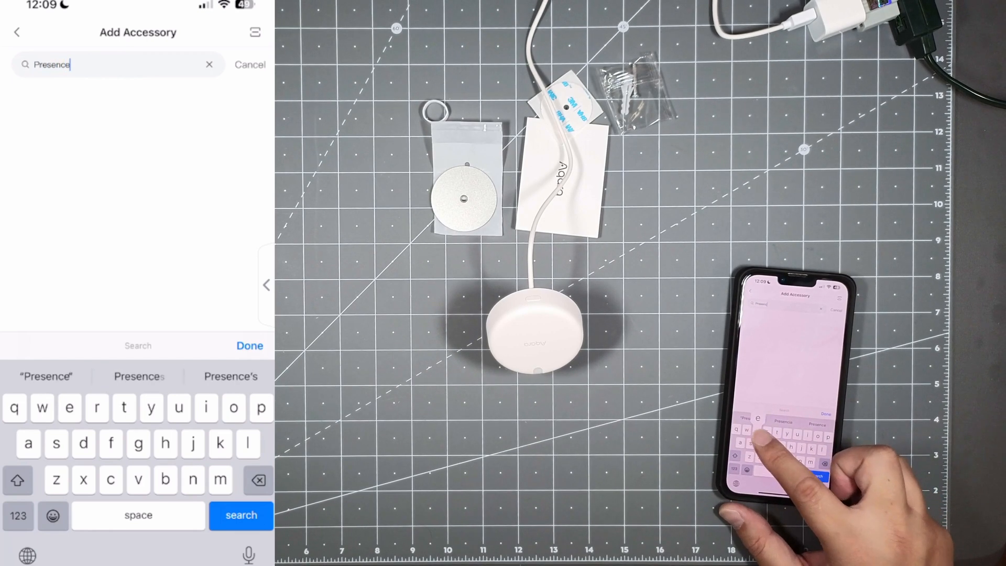
pyautogui.click(241, 515)
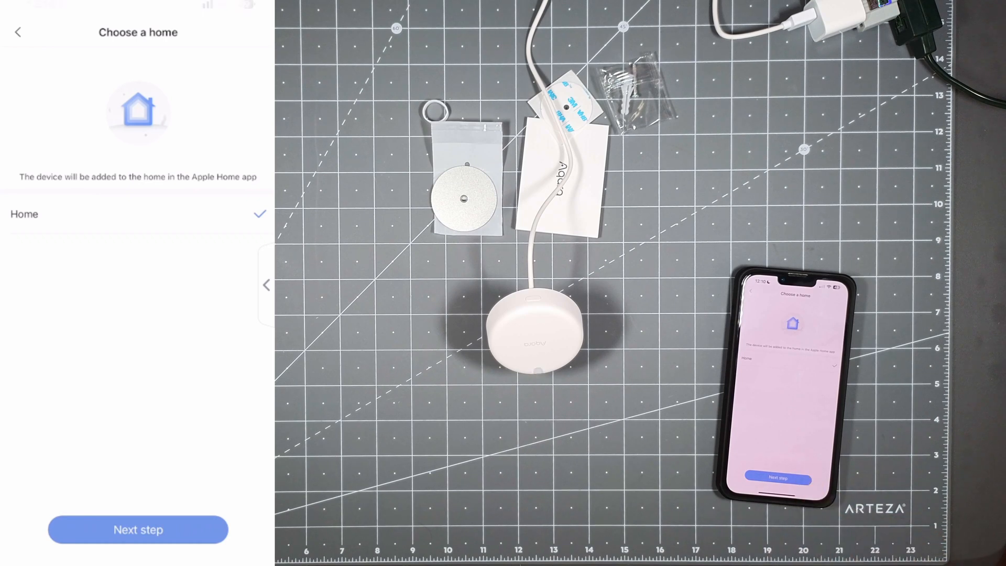
# Step: Add the sensor to Home and accept the suggested Presence Sensor FP2 name and sensor details
pyautogui.click(137, 530)
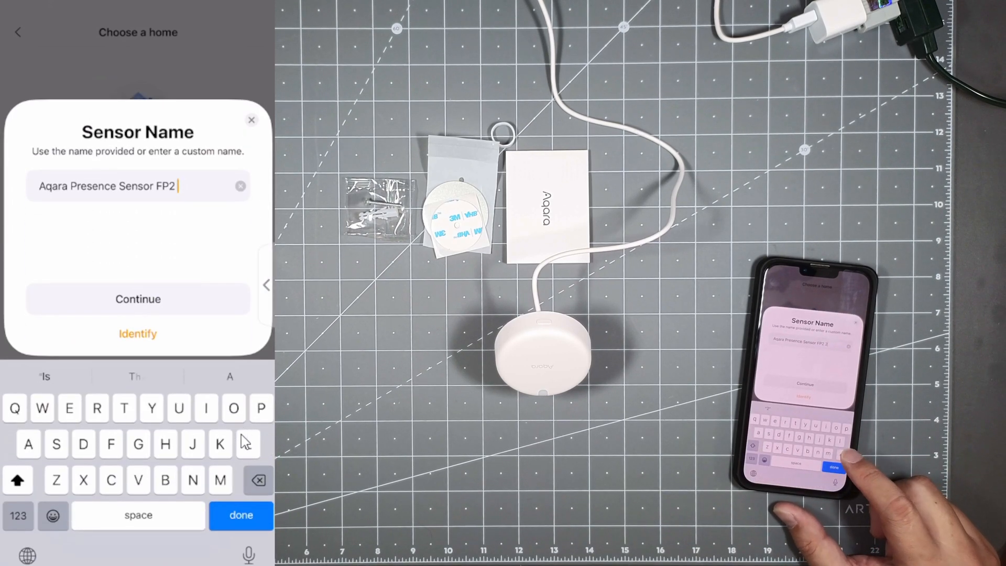
pyautogui.click(137, 299)
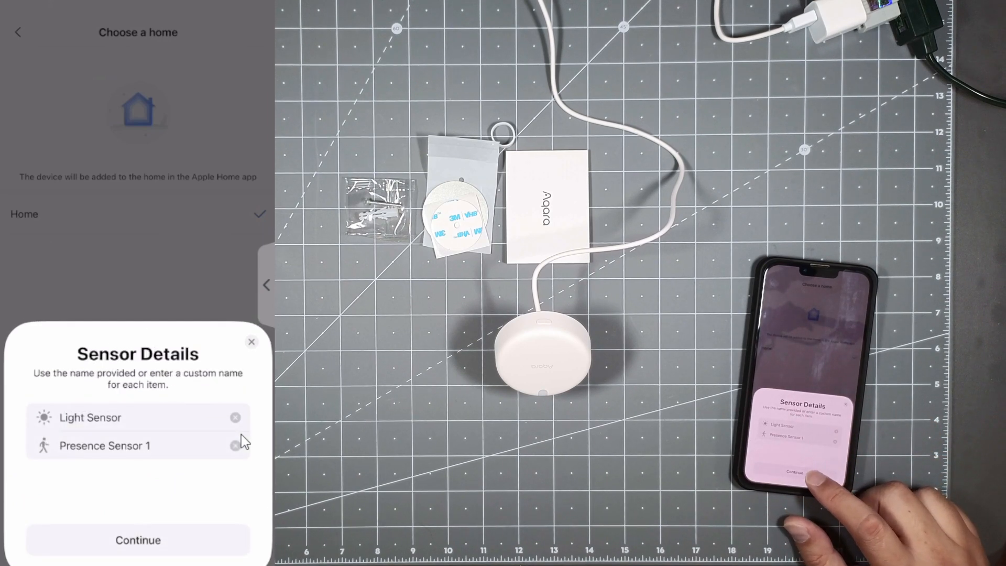
pyautogui.click(137, 540)
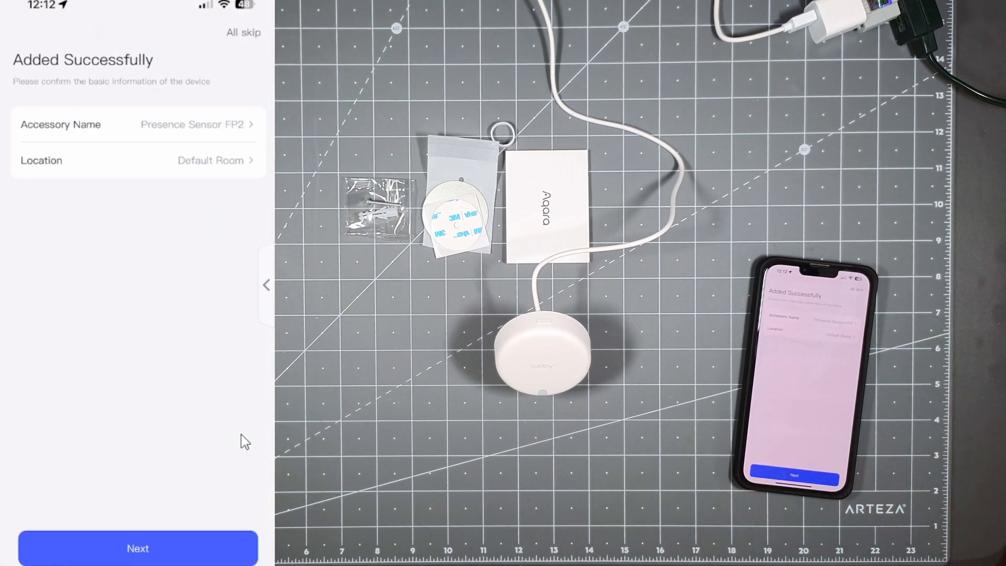
# Step: Set the sensor's location to Living room and proceed to the device cards
pyautogui.click(137, 160)
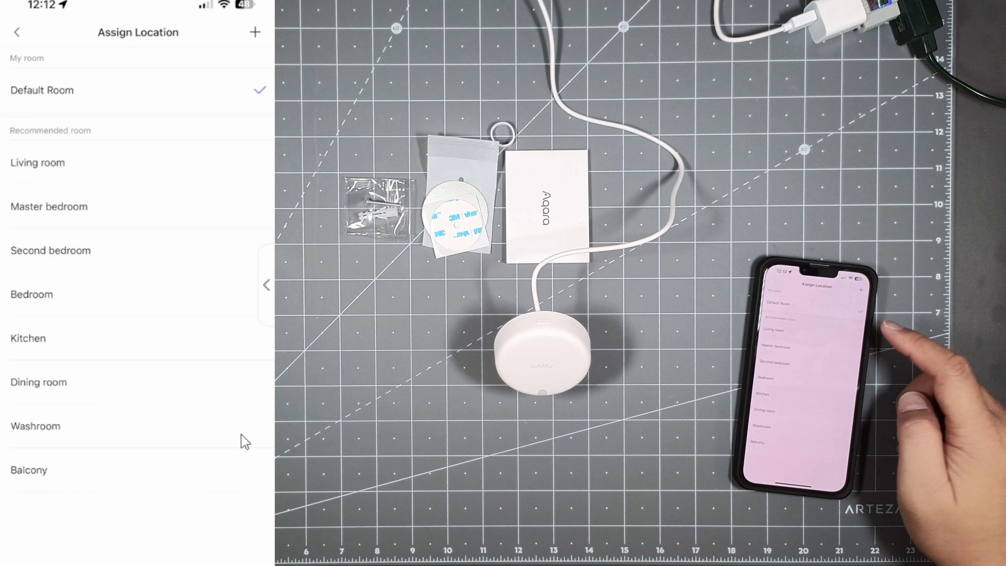
pyautogui.click(37, 162)
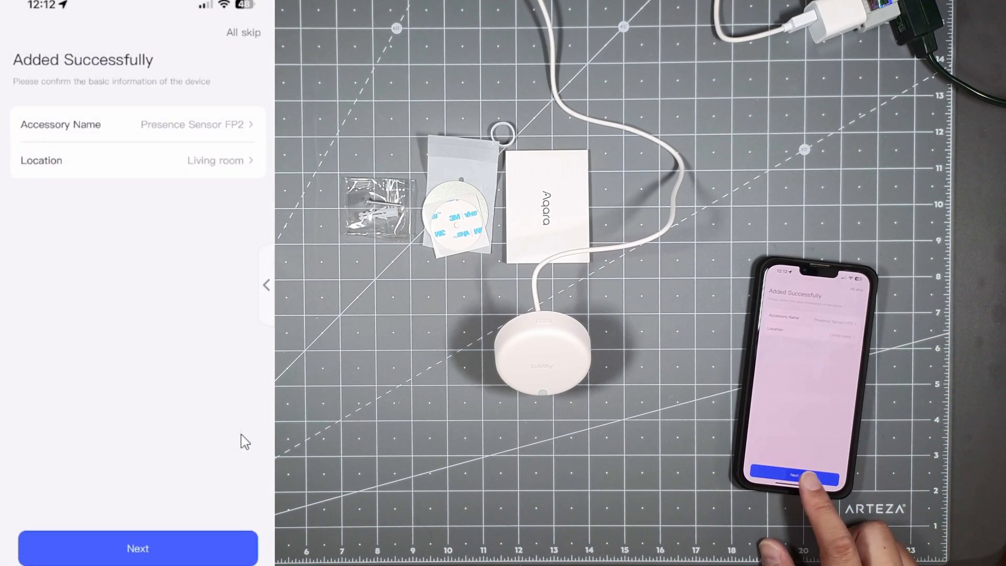
pyautogui.click(137, 548)
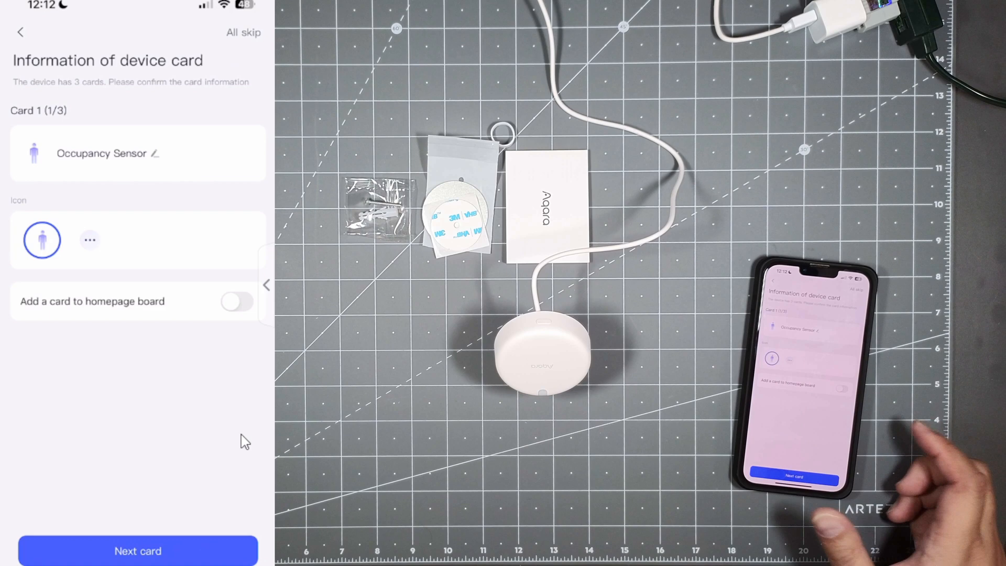
# Step: Enable the occupancy card on the homepage board and confirm the Illuminance and Falling Detection cards
pyautogui.click(237, 302)
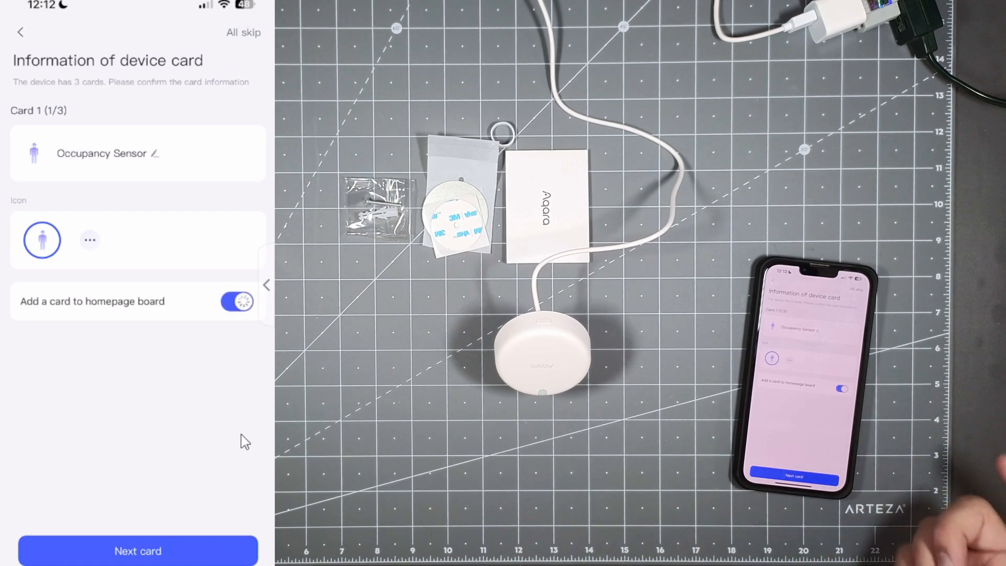
pyautogui.click(237, 301)
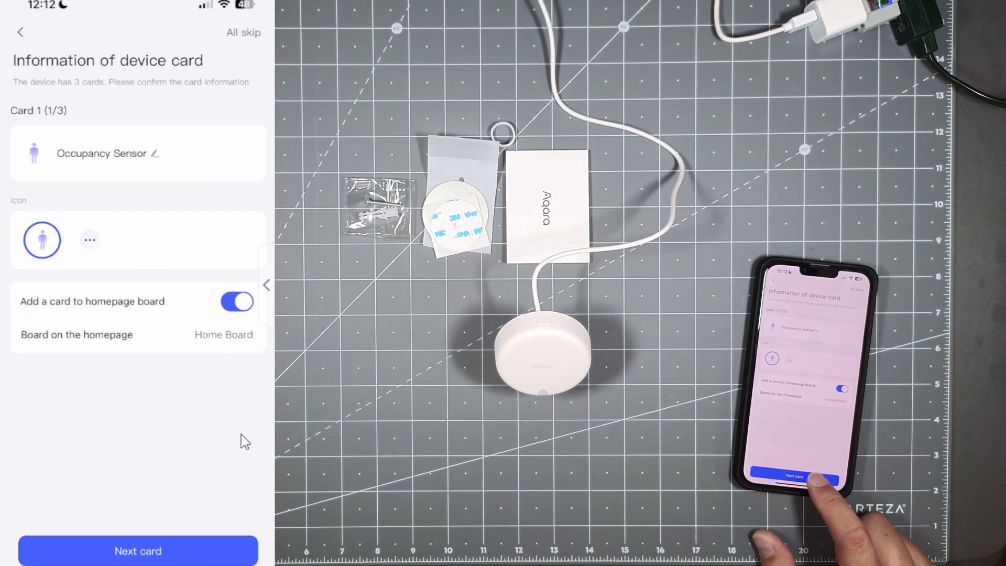
pyautogui.click(137, 550)
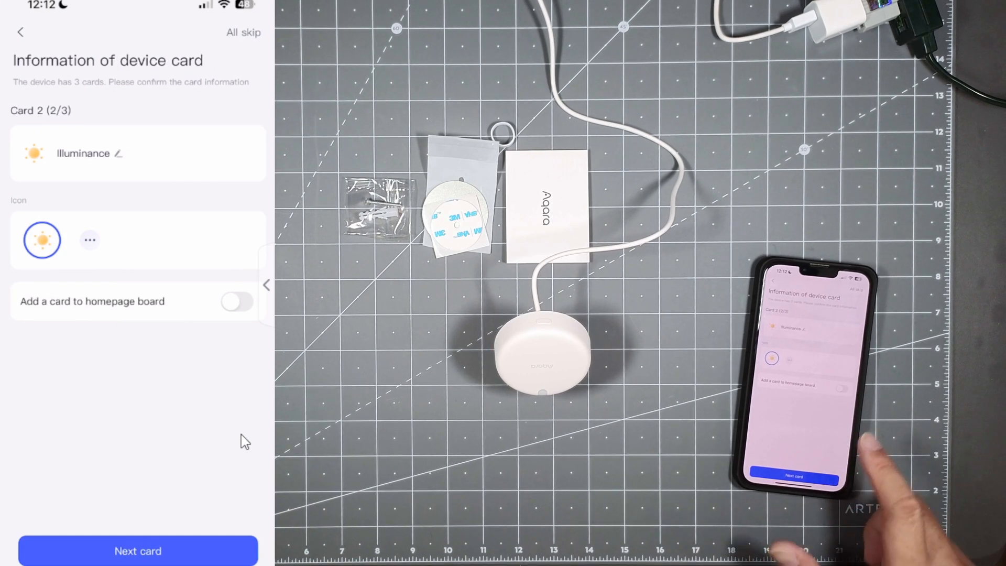
pyautogui.click(137, 550)
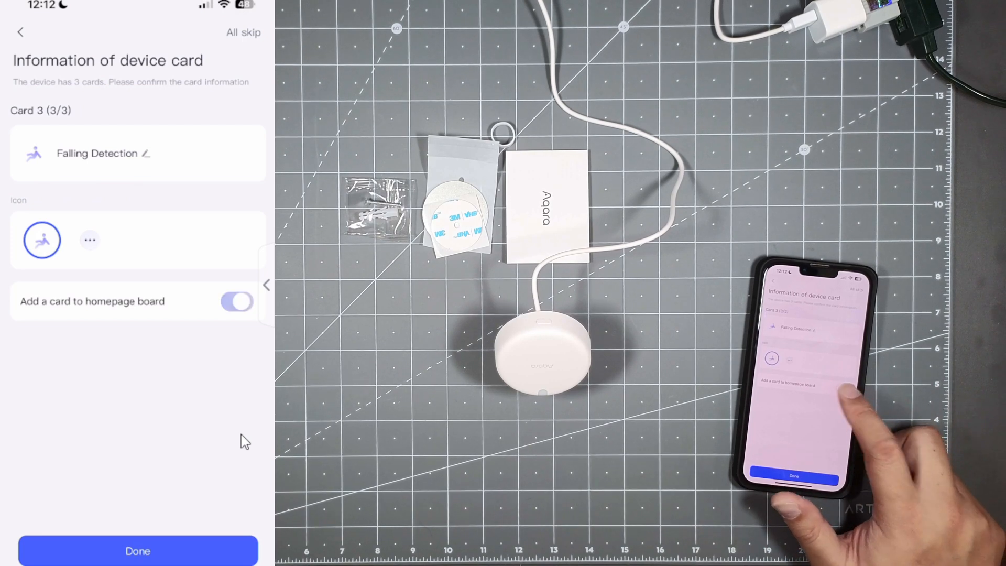
pyautogui.click(137, 550)
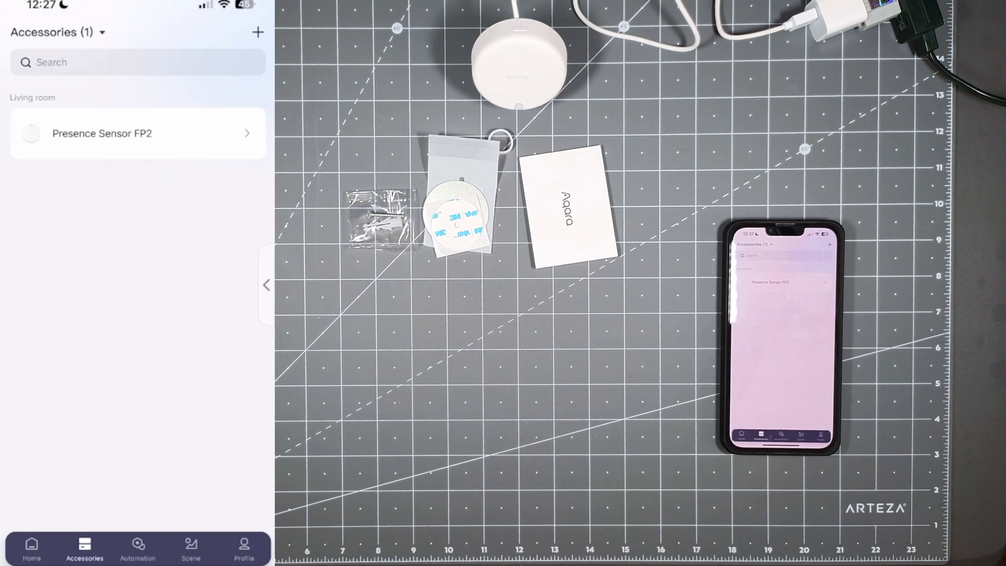
pyautogui.moveTo(834, 320)
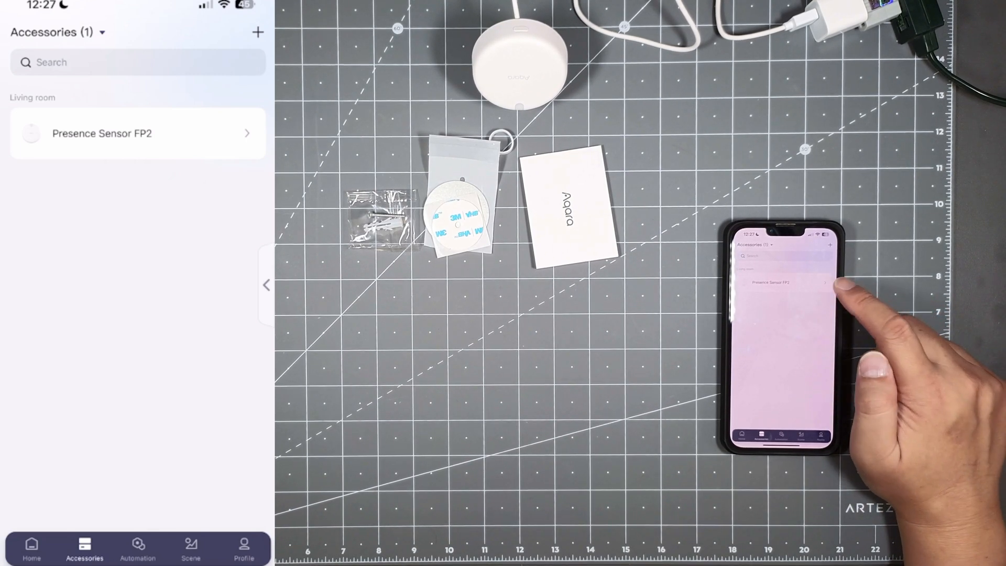
# Step: Show the Presence Sensor FP2 detail page with its detection map and 716 lux reading
pyautogui.click(137, 133)
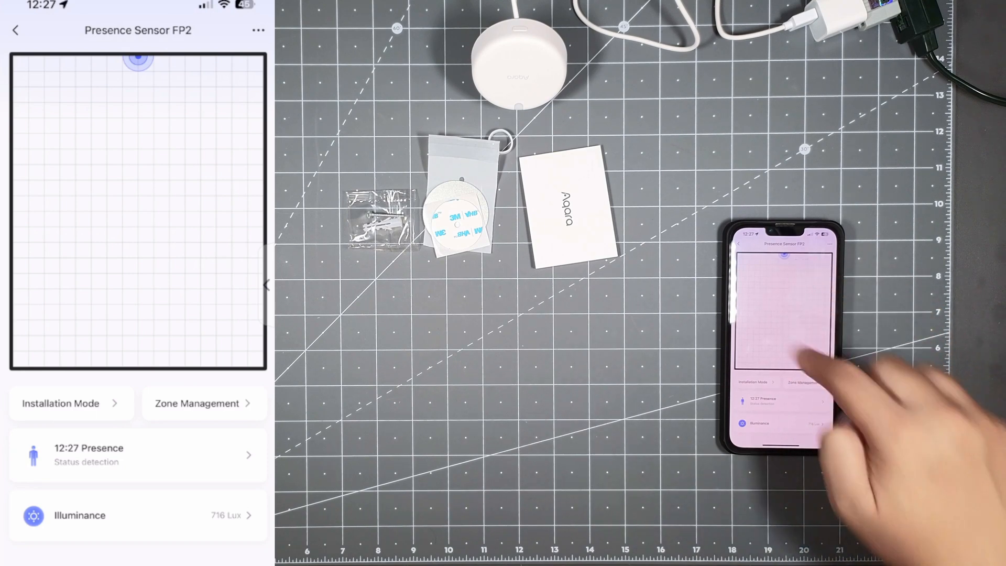
pyautogui.moveTo(796, 360)
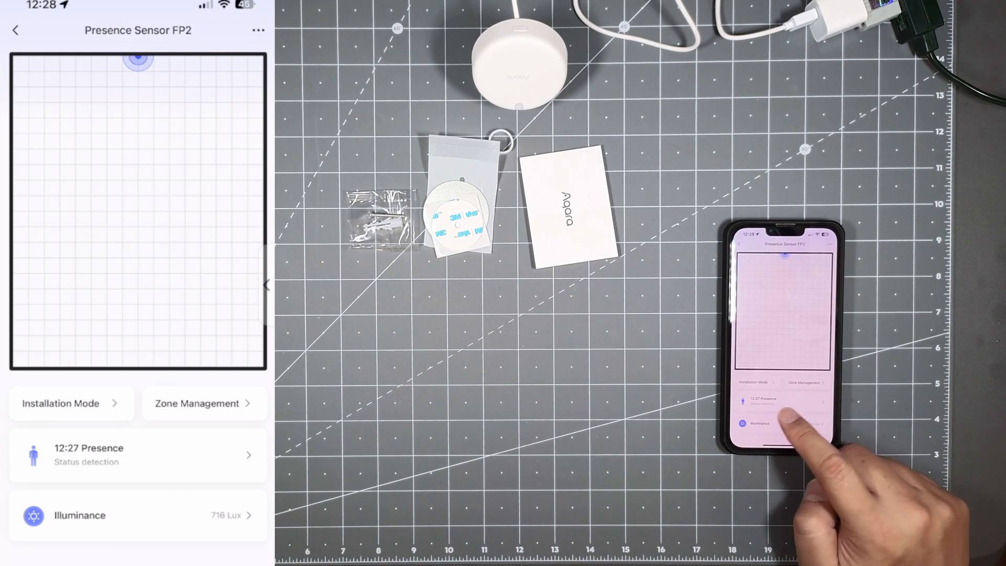
pyautogui.moveTo(782, 450)
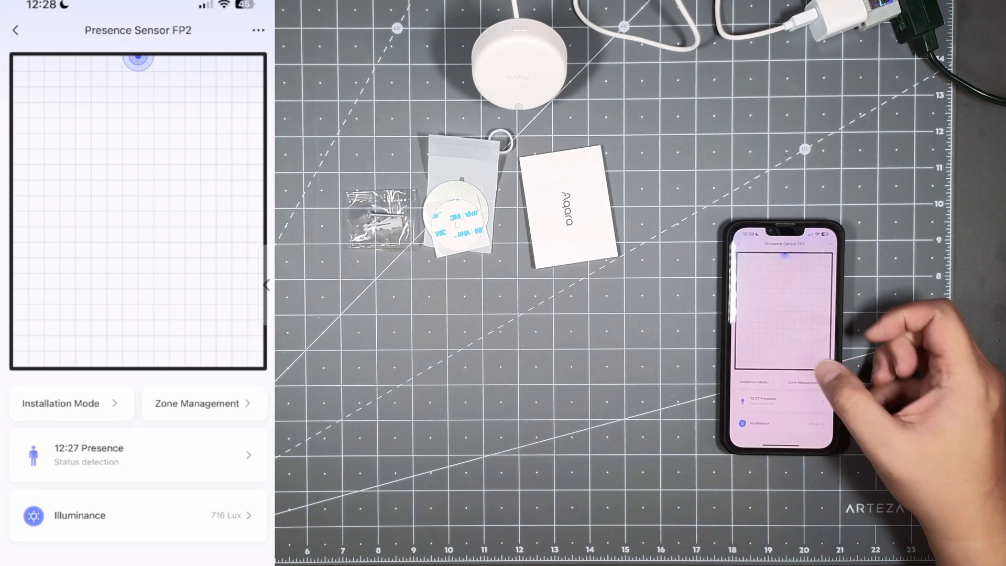
pyautogui.click(60, 402)
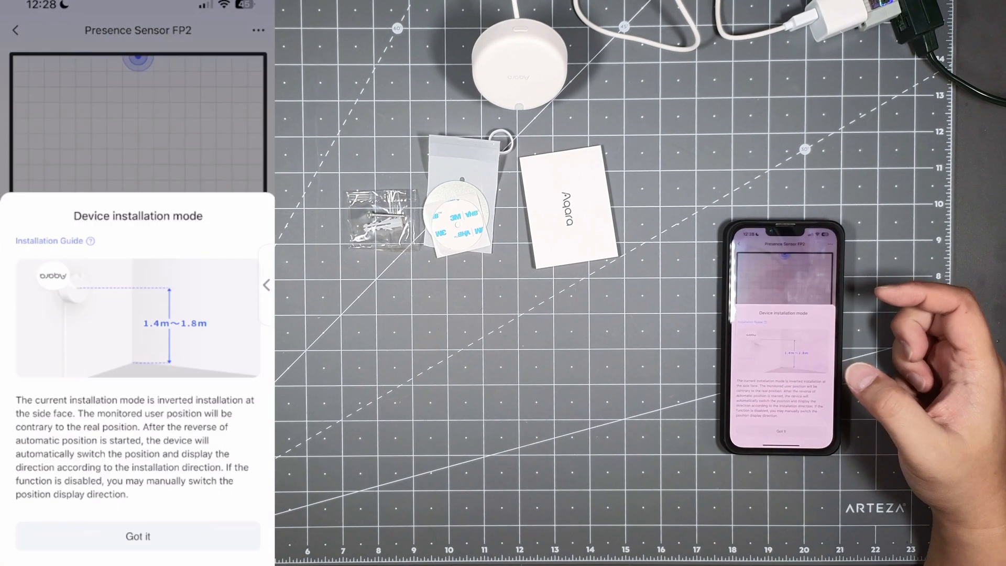
pyautogui.moveTo(898, 321)
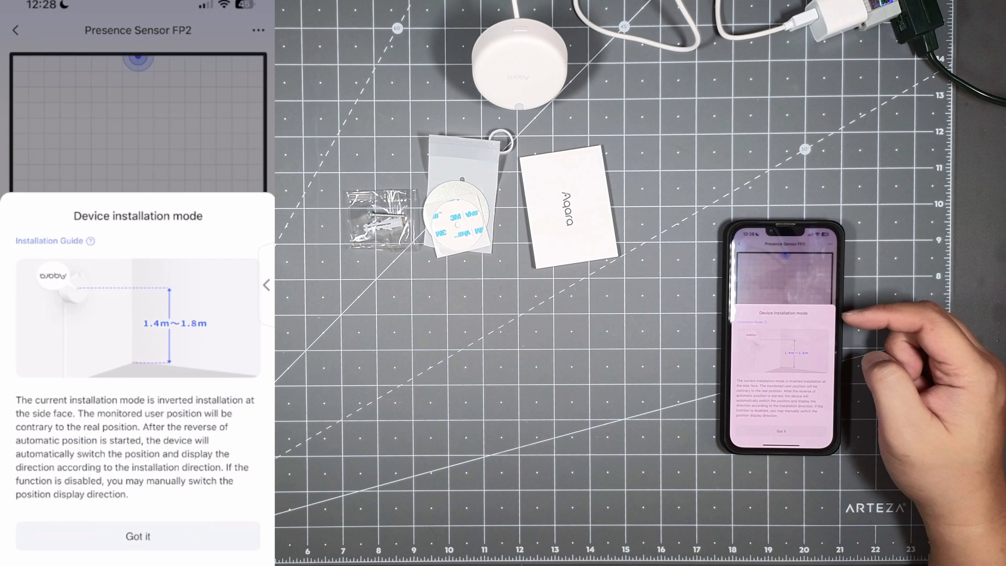
pyautogui.moveTo(821, 347)
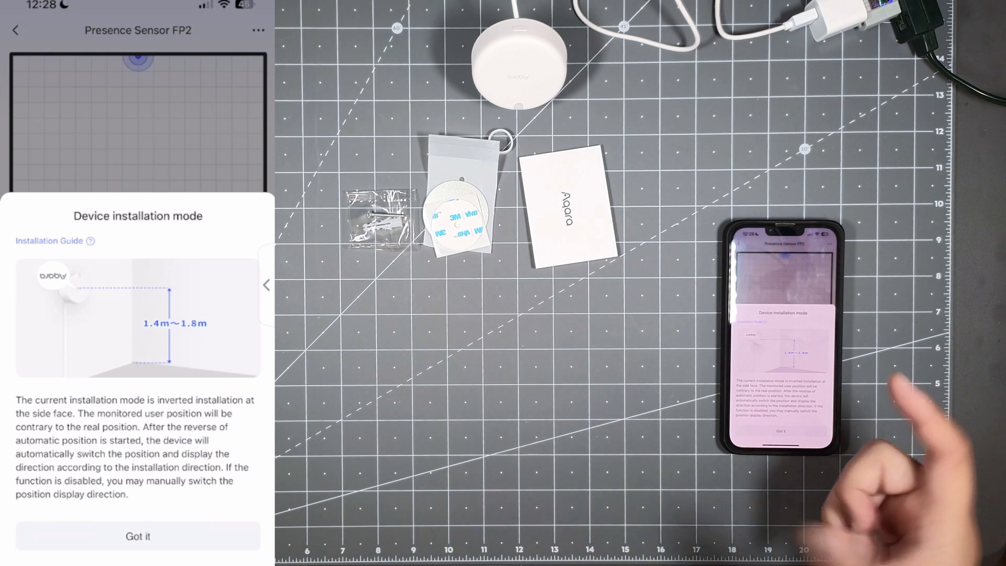
# Step: Dismiss the Device installation mode sheet with 'Got it'
pyautogui.click(138, 537)
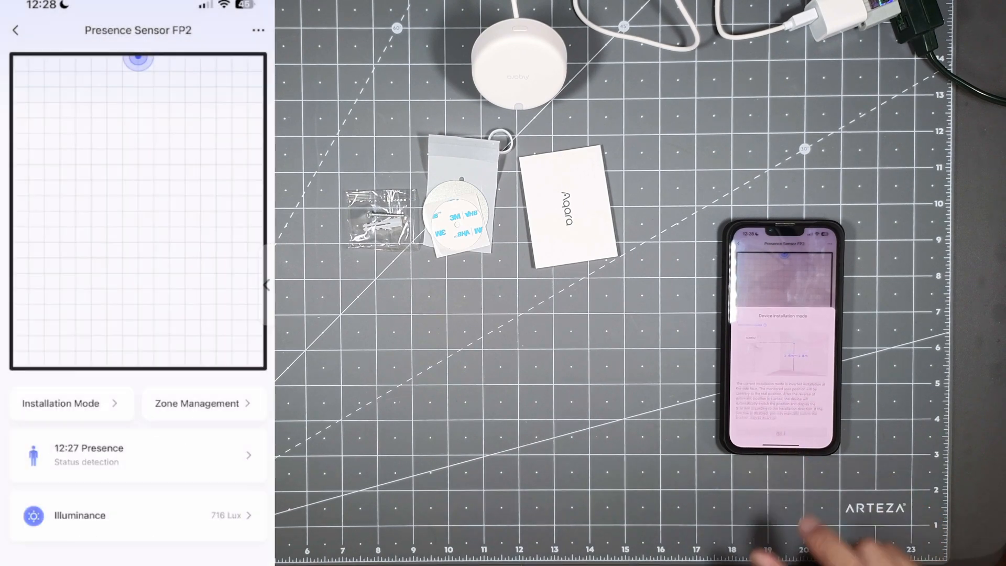
# Step: In Zone Management, preview the Main and Office room templates and leave without applying one
pyautogui.click(198, 403)
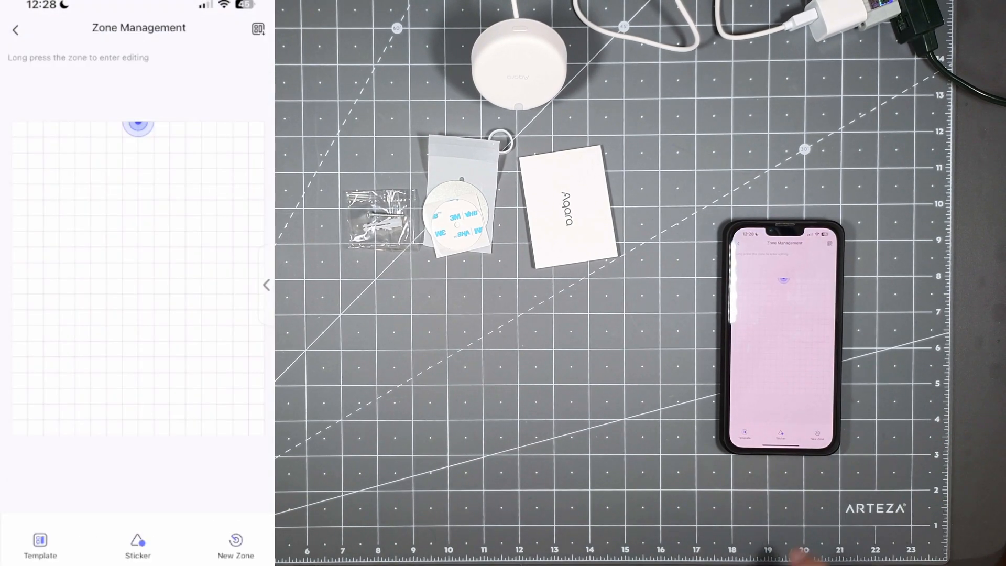
pyautogui.click(39, 545)
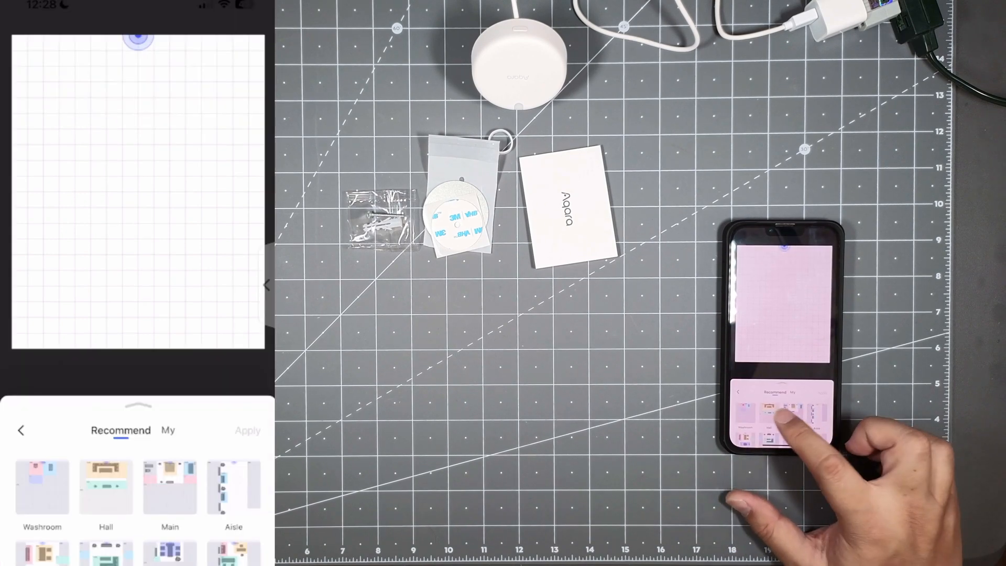
pyautogui.click(170, 485)
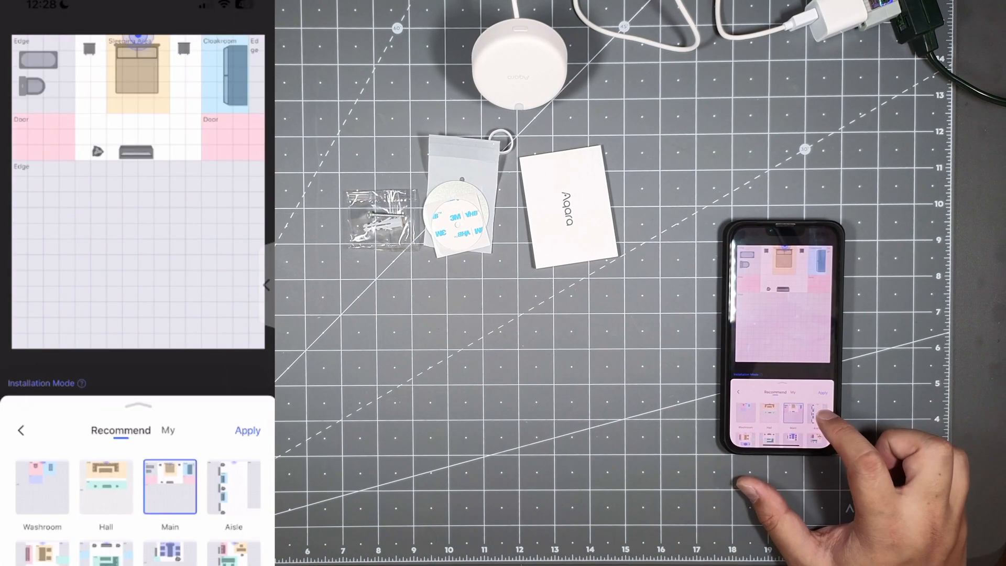
pyautogui.click(105, 531)
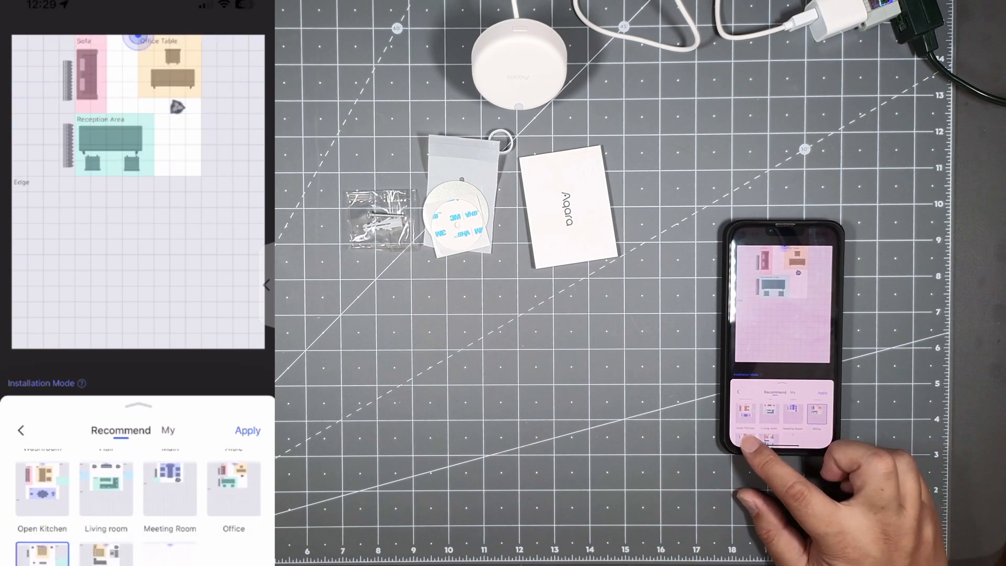
pyautogui.click(21, 431)
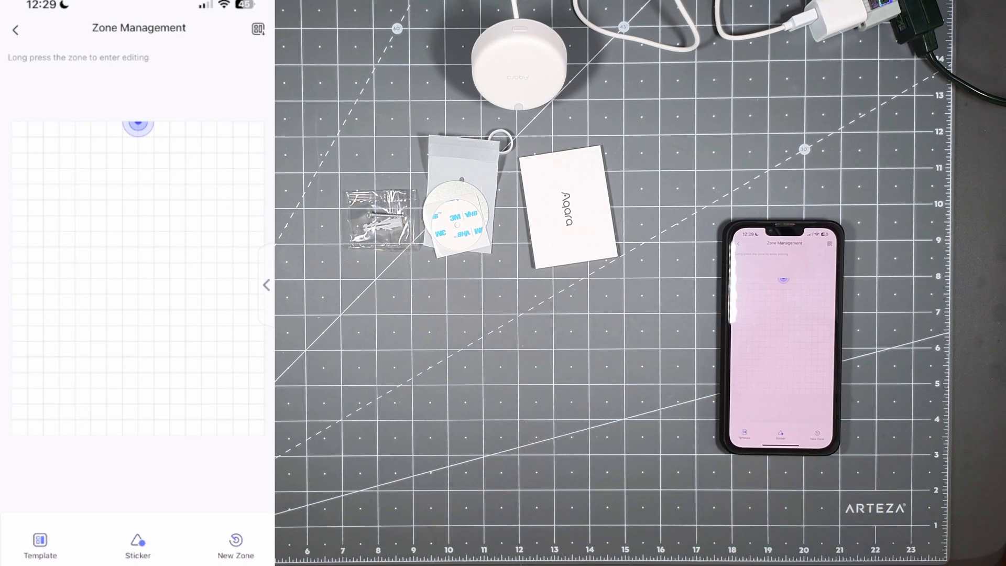
pyautogui.click(41, 545)
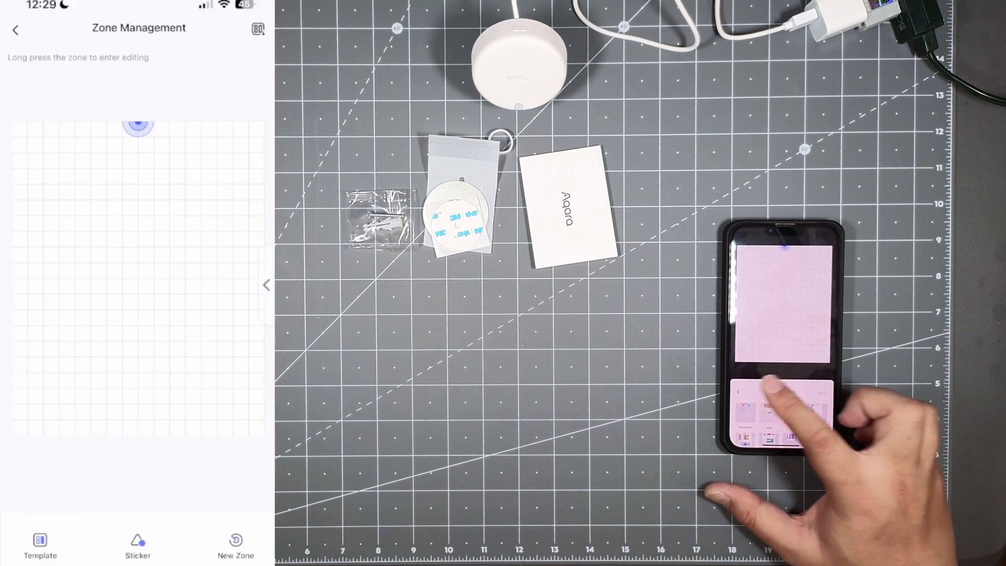
# Step: Place Stove, Chair, Plant and other stickers from the library on the map and save them
pyautogui.click(137, 544)
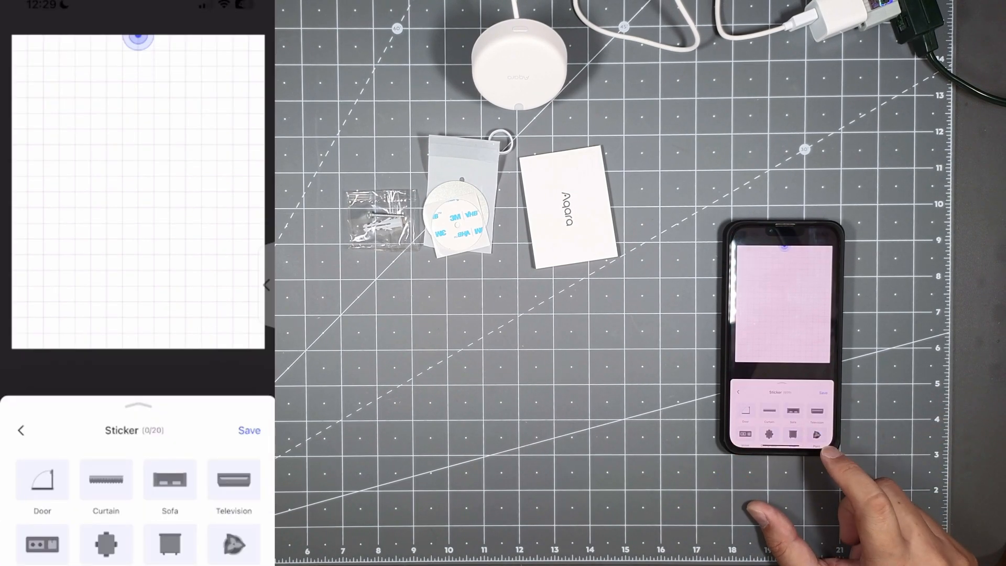
pyautogui.scroll(-3)
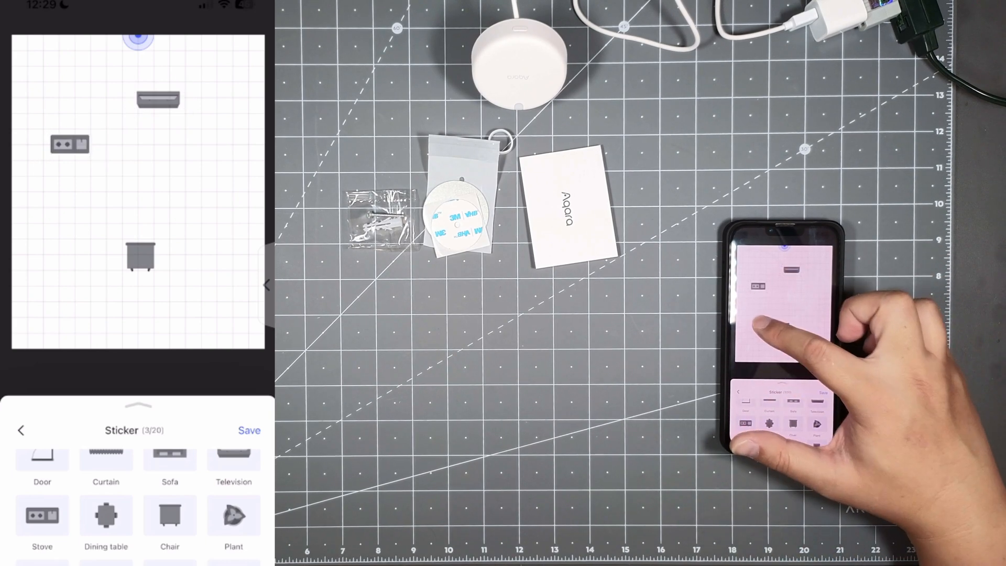
pyautogui.click(70, 145)
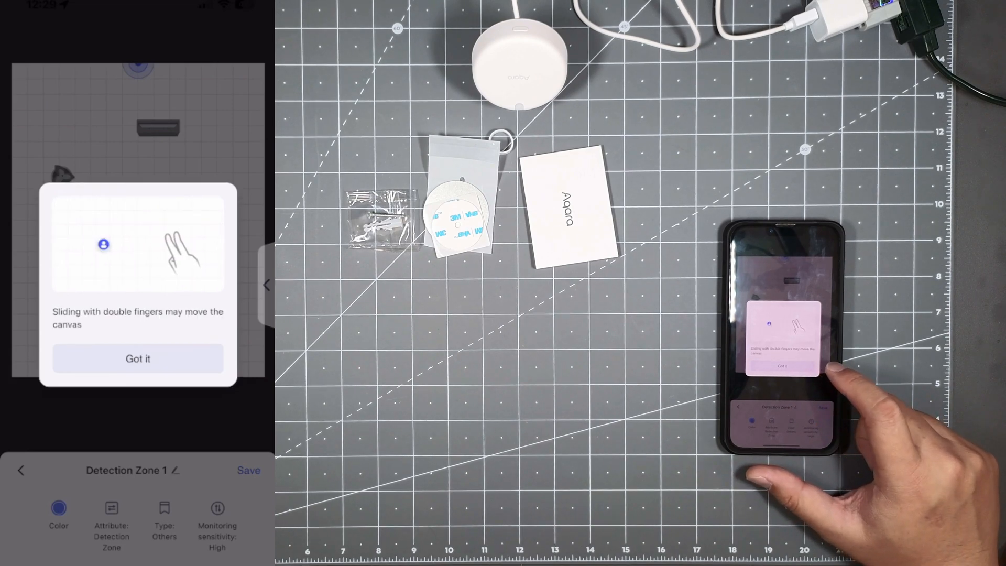
# Step: Try a teal detection zone, discard it unsaved, and return to the sensor's main page
pyautogui.click(136, 358)
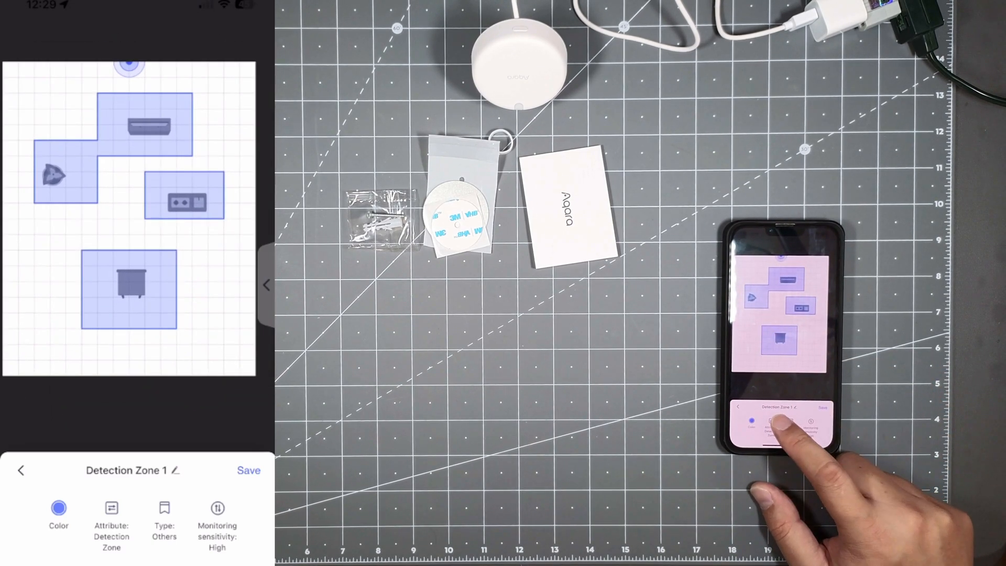
pyautogui.click(59, 514)
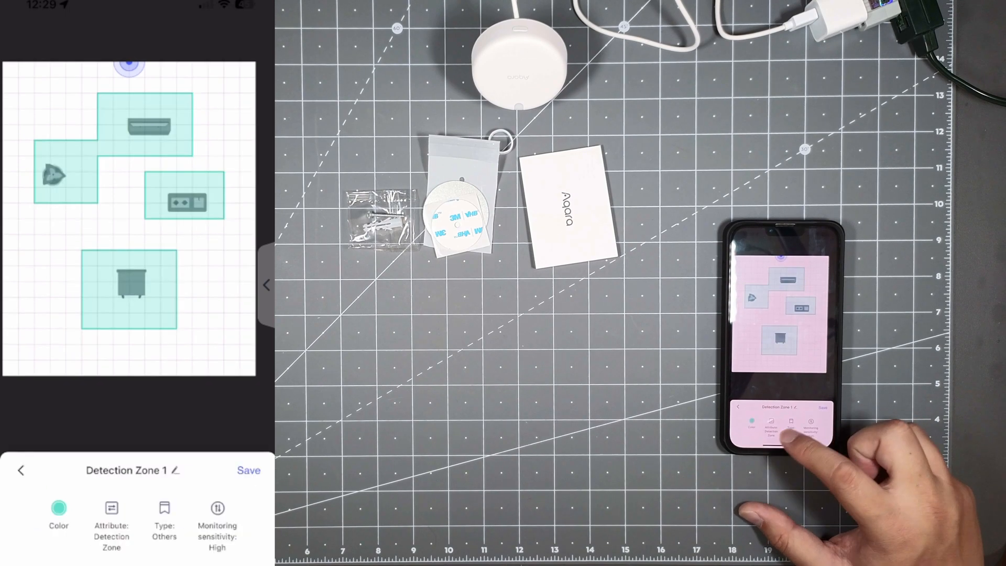
pyautogui.click(21, 471)
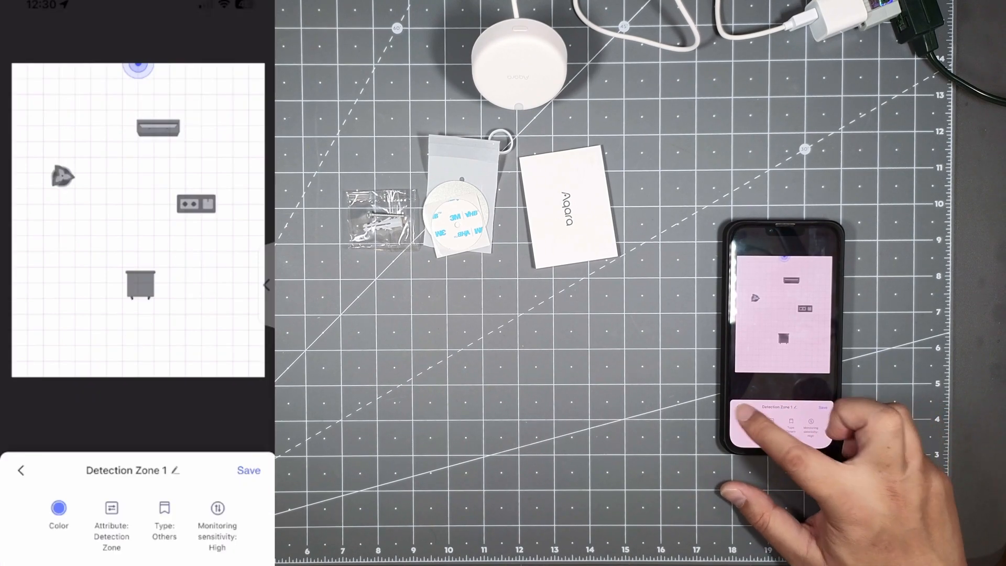
pyautogui.click(21, 469)
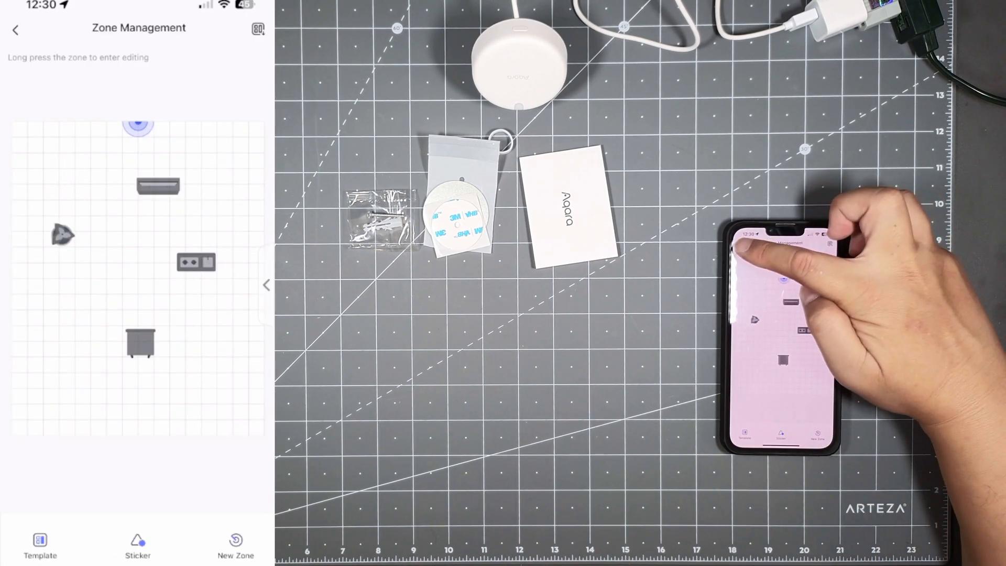
pyautogui.click(16, 29)
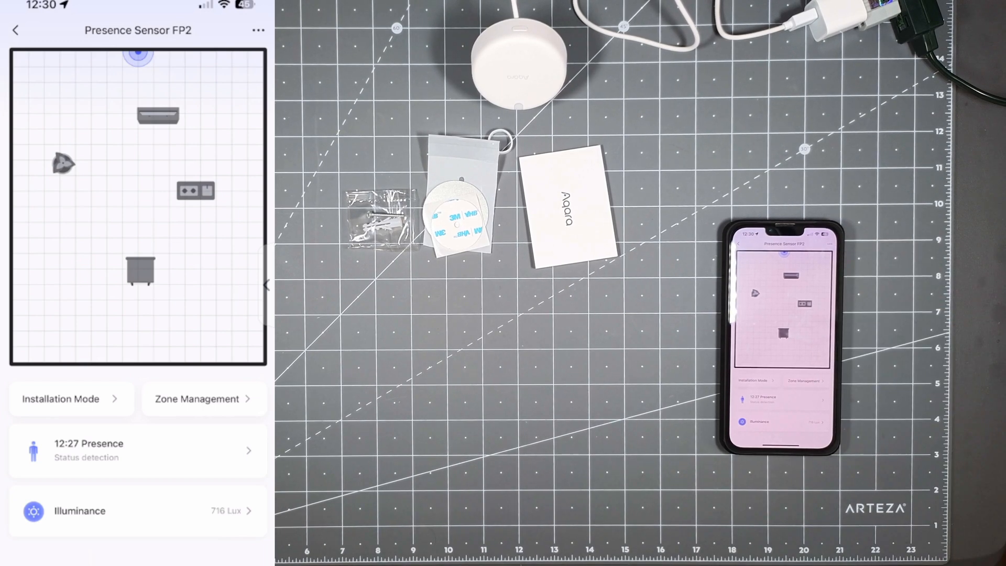
# Step: Go through installation-mode guidance and run the automatic edge configuration for the FP2
pyautogui.click(61, 398)
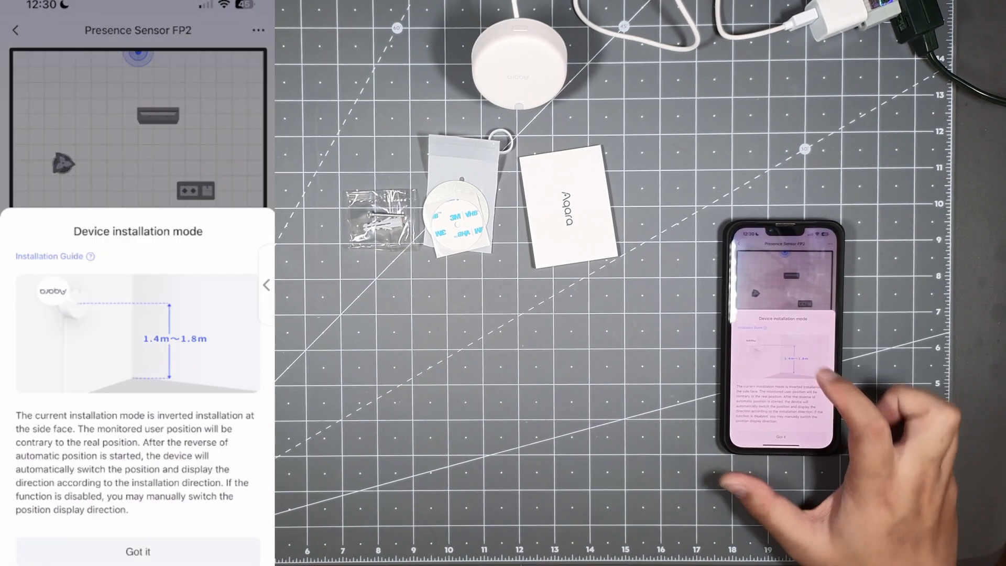
pyautogui.click(137, 551)
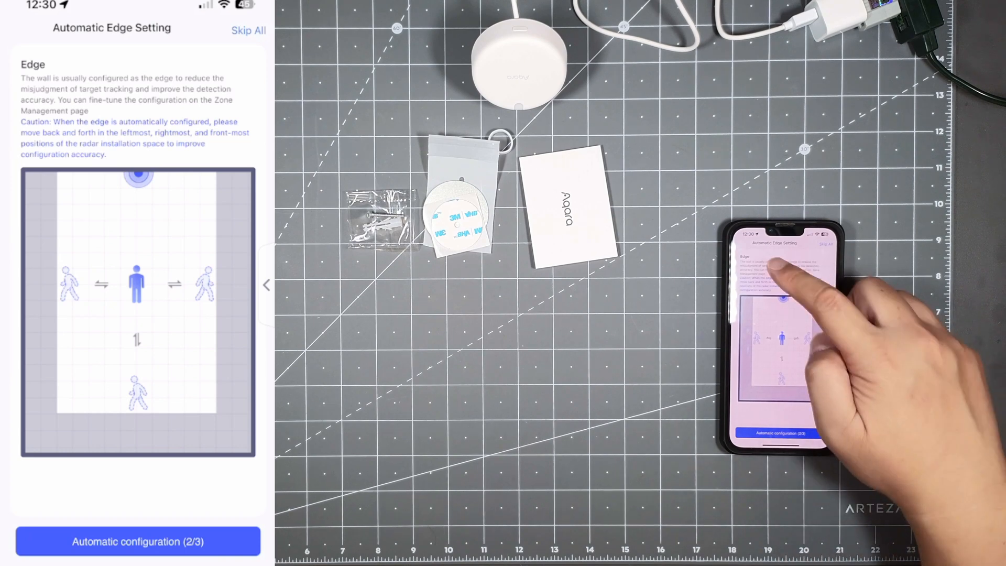
pyautogui.click(136, 540)
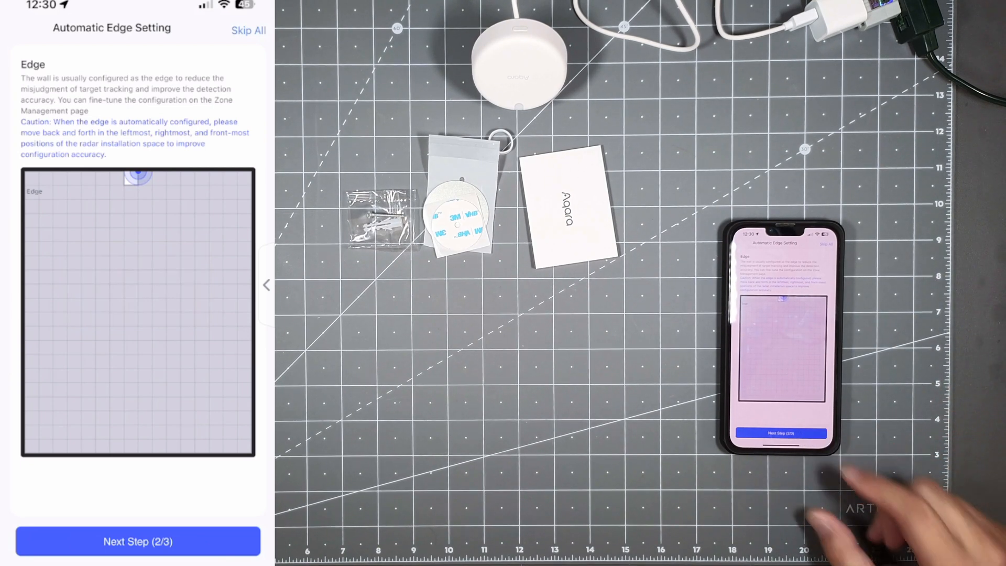
pyautogui.moveTo(834, 507)
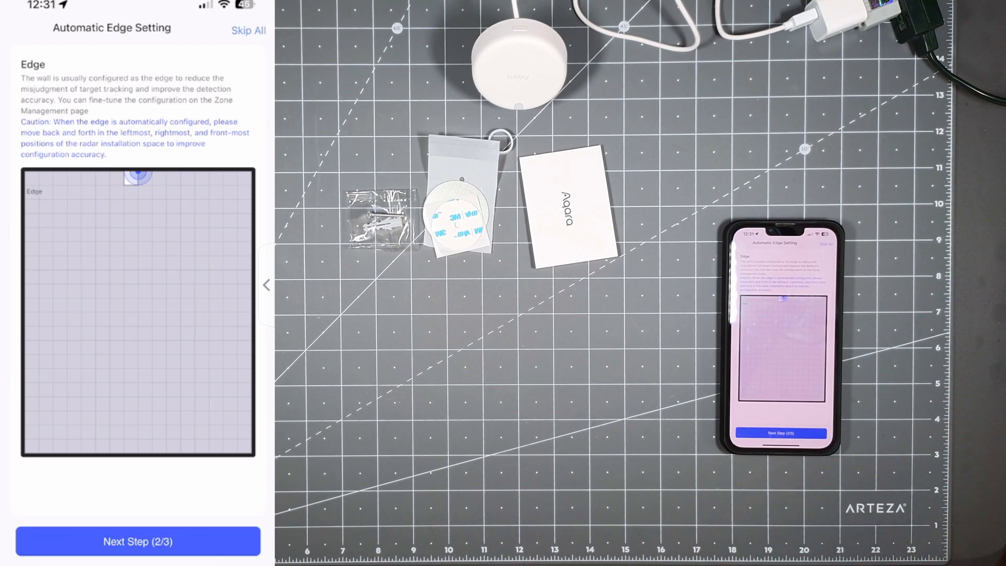
pyautogui.click(136, 542)
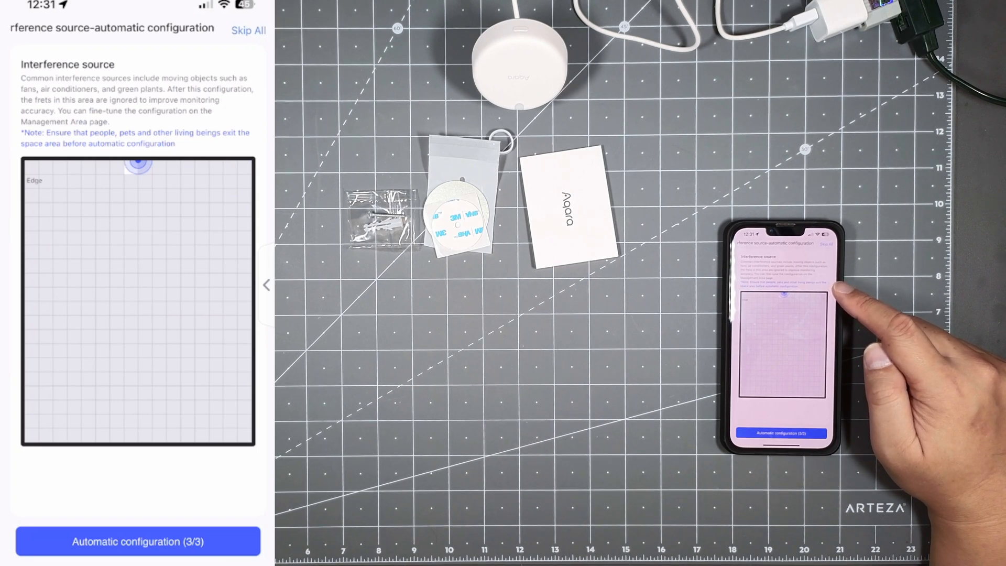
# Step: Run the automatic interference-source configuration and finish back on the FP2 settings page
pyautogui.click(137, 541)
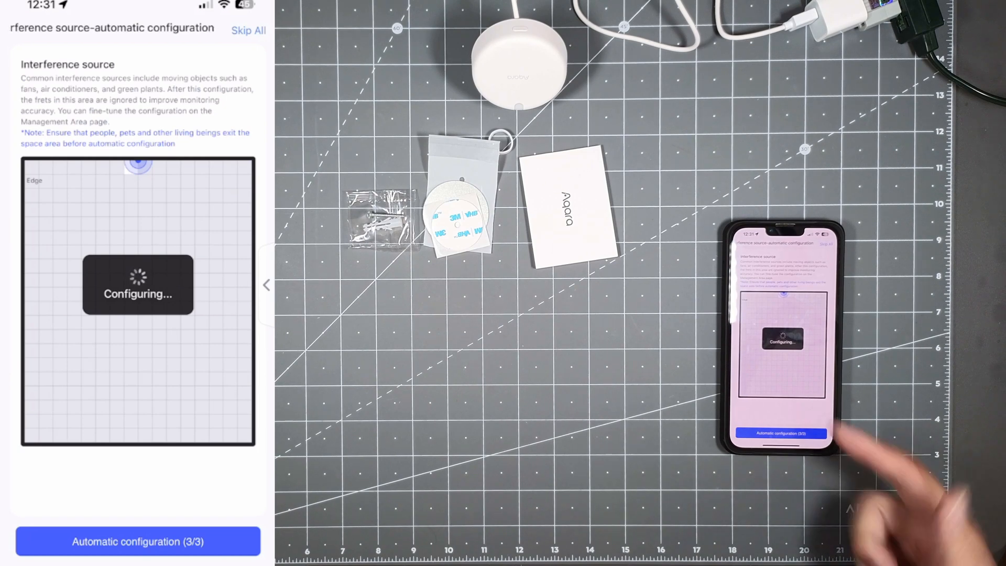
pyautogui.moveTo(898, 480)
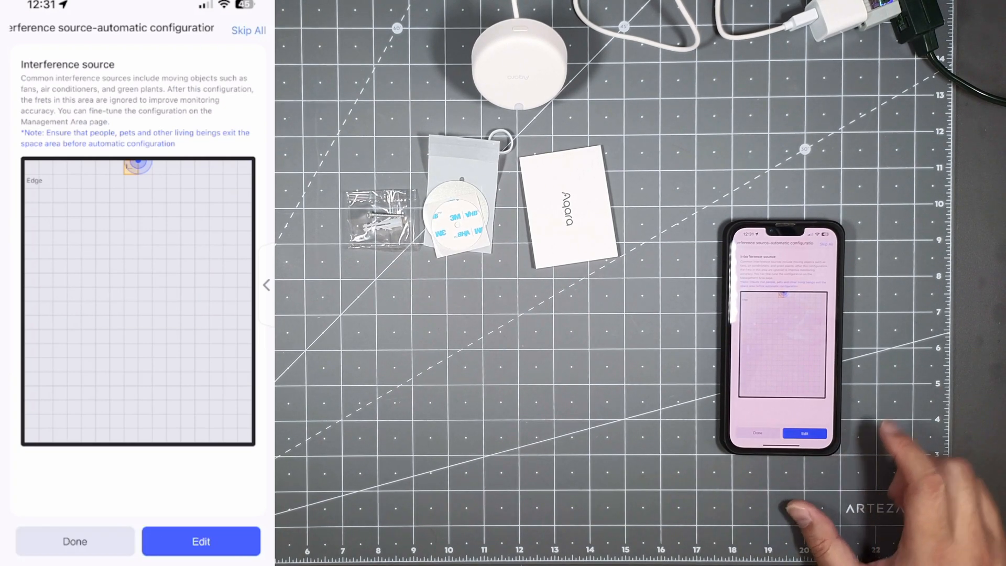
pyautogui.click(75, 540)
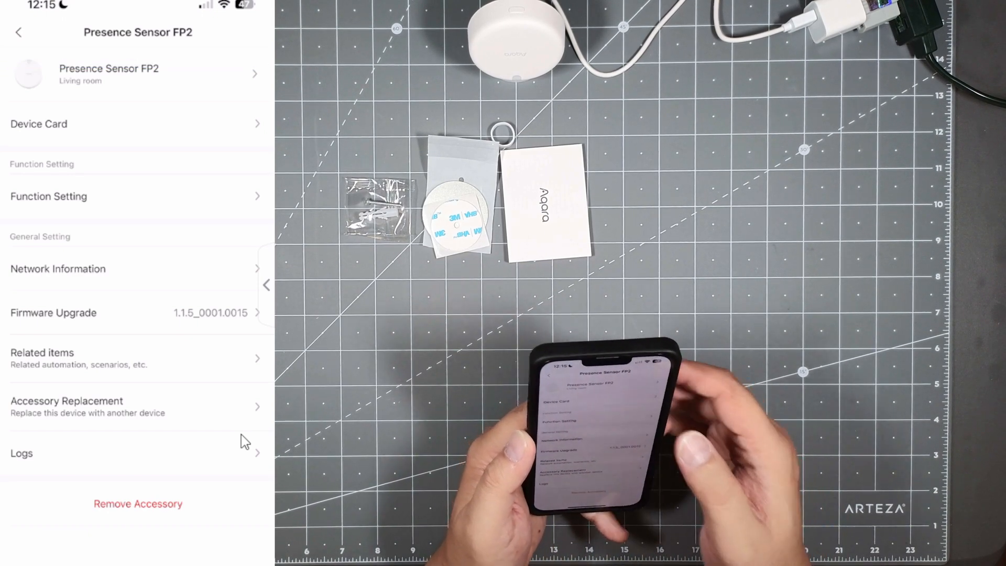
# Step: Show the FP2 Function Setting page, keeping Person Detection mode after dismissing the installation-mode warning
pyautogui.click(136, 124)
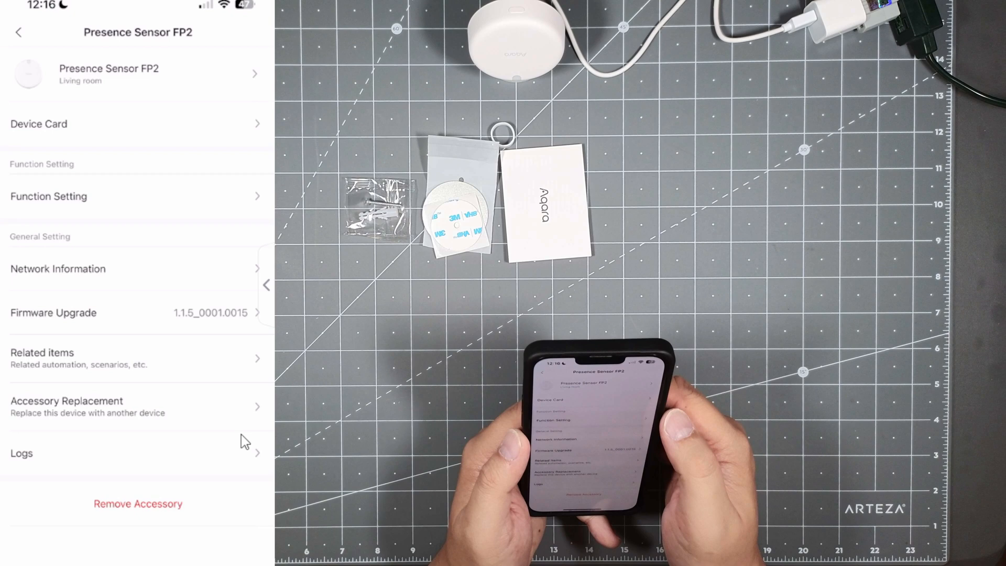
pyautogui.click(48, 196)
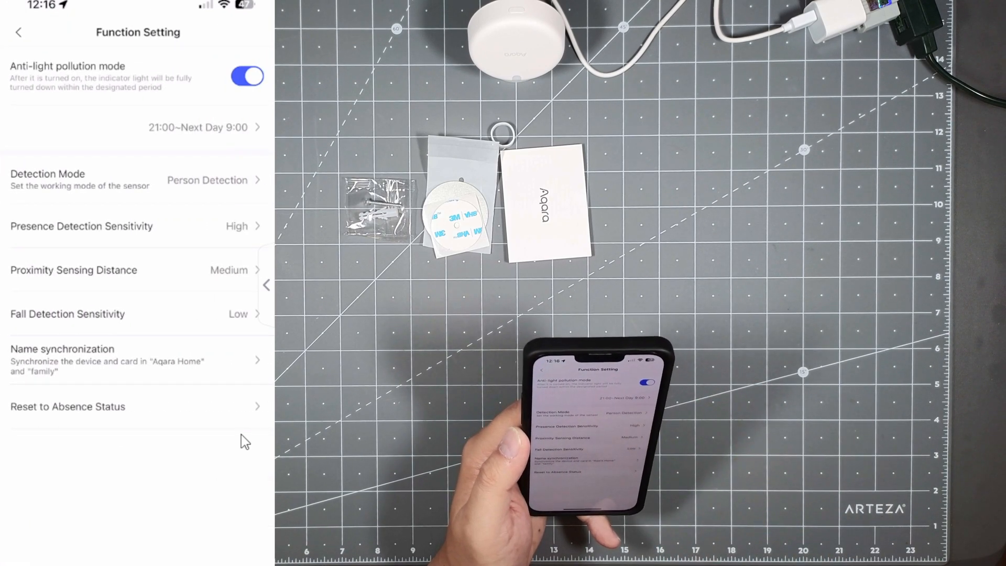
pyautogui.moveTo(705, 417)
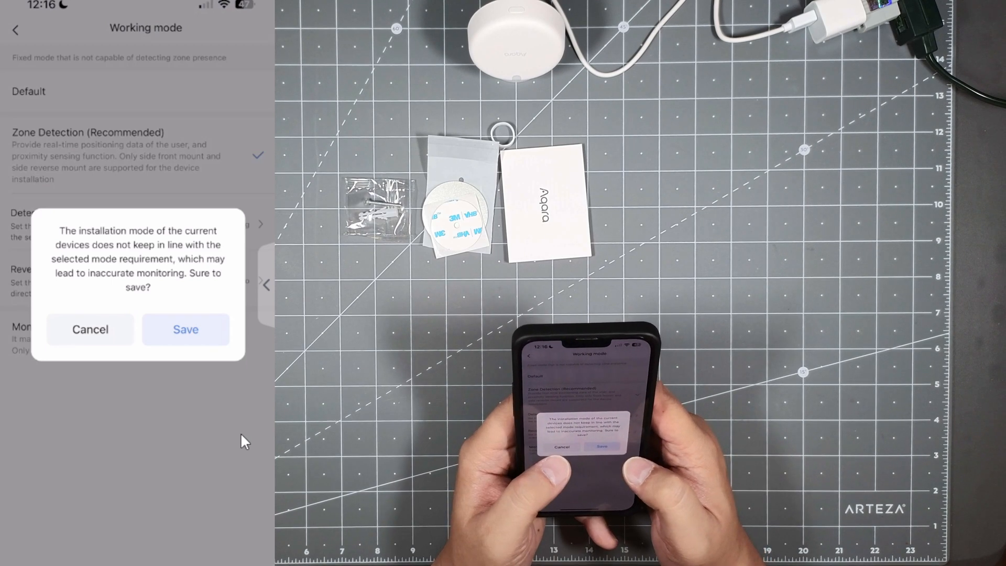
pyautogui.click(185, 329)
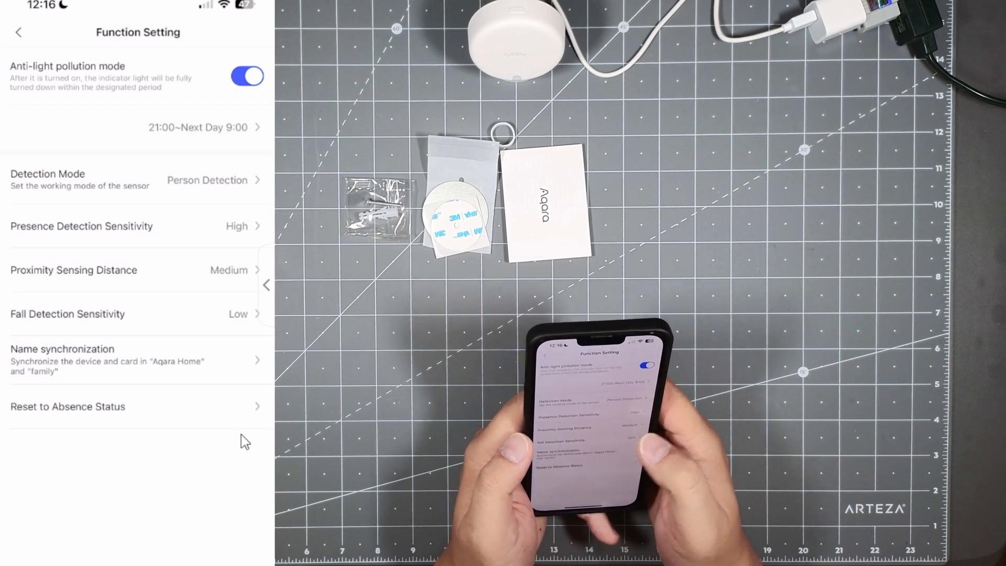
# Step: Check Network Information, Related items and Accessory Replacement, then land back on the FP2 settings page
pyautogui.click(18, 33)
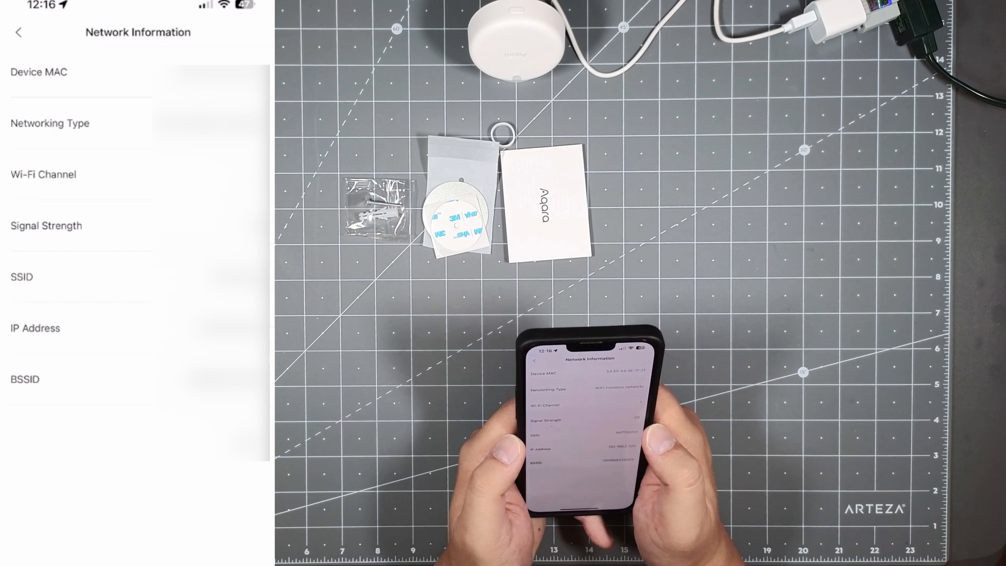
pyautogui.click(17, 32)
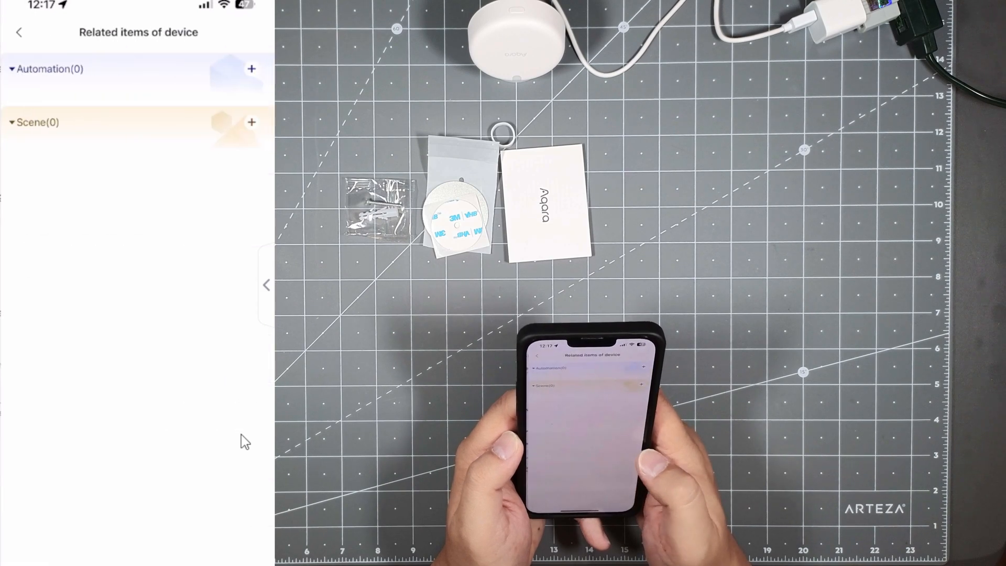
pyautogui.click(19, 32)
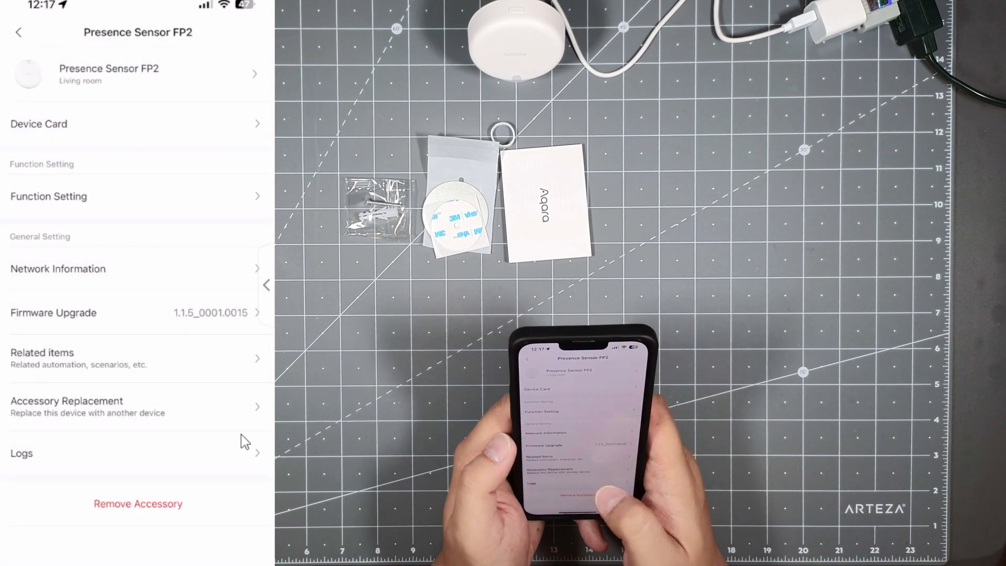
pyautogui.click(87, 406)
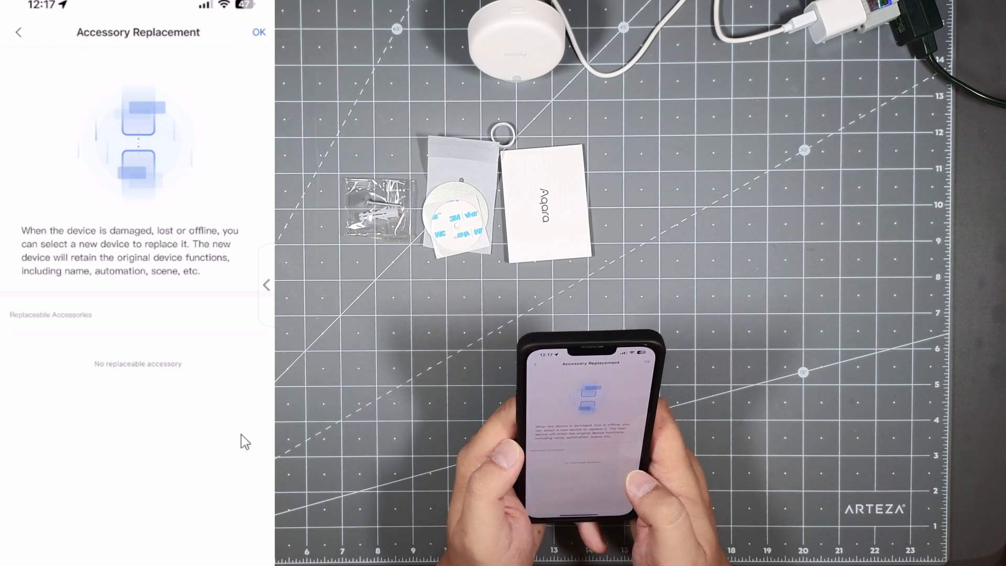
pyautogui.click(19, 32)
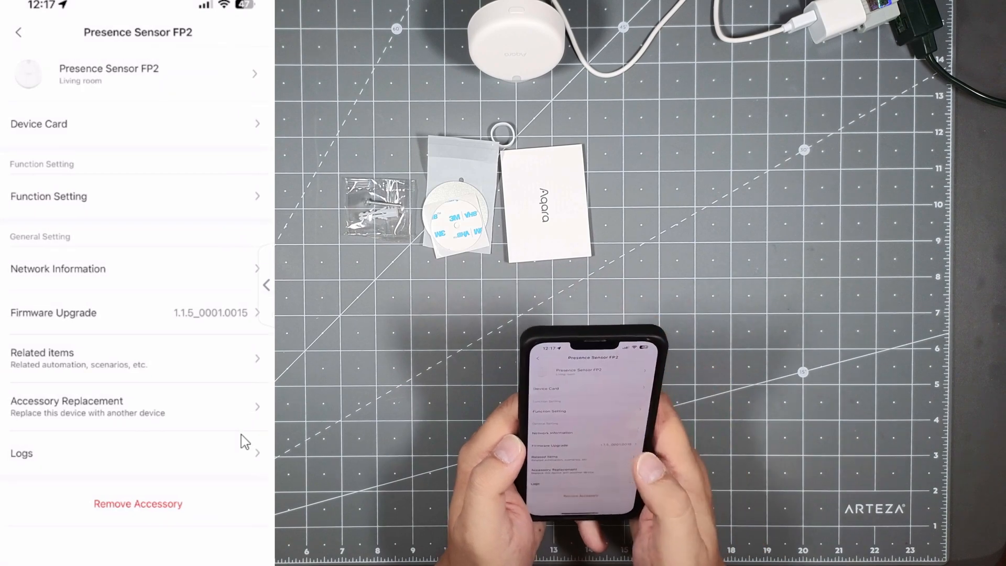
# Step: Run the Firmware Upgrade to 1.1.7_0002.0028 and confirm the successful update
pyautogui.click(128, 312)
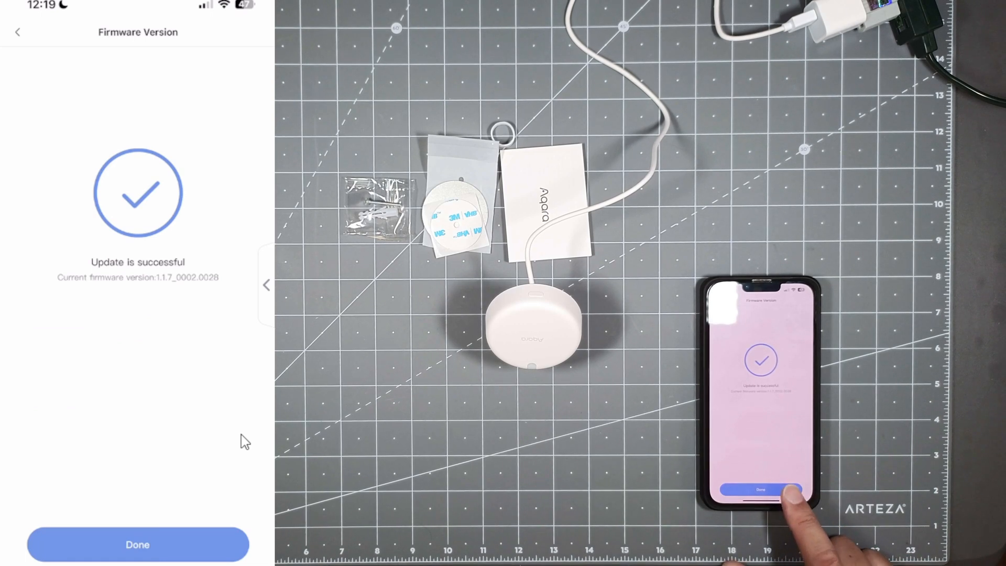
pyautogui.click(137, 544)
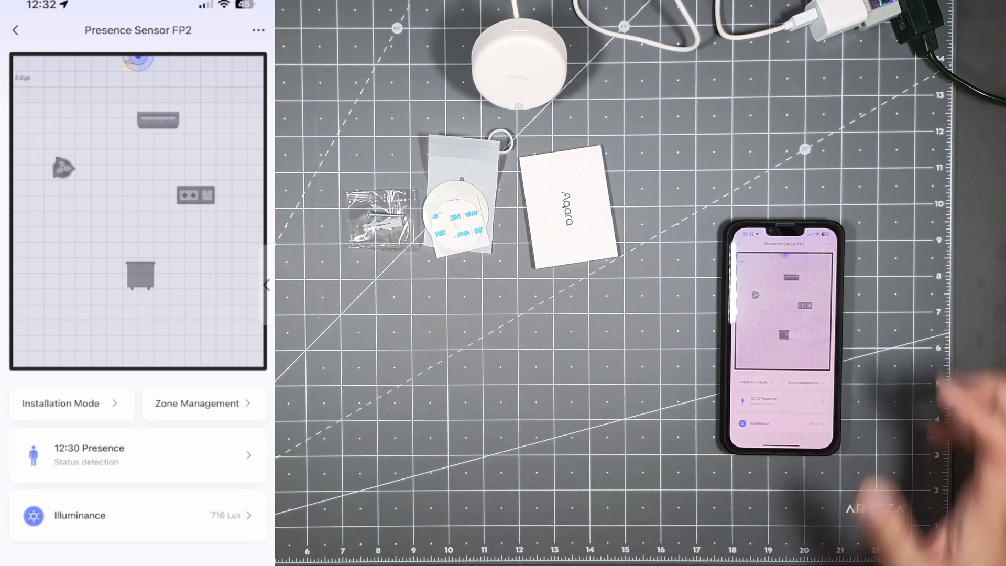
# Step: Go back from the Presence Sensor FP2 page to the Living room accessories list
pyautogui.click(15, 31)
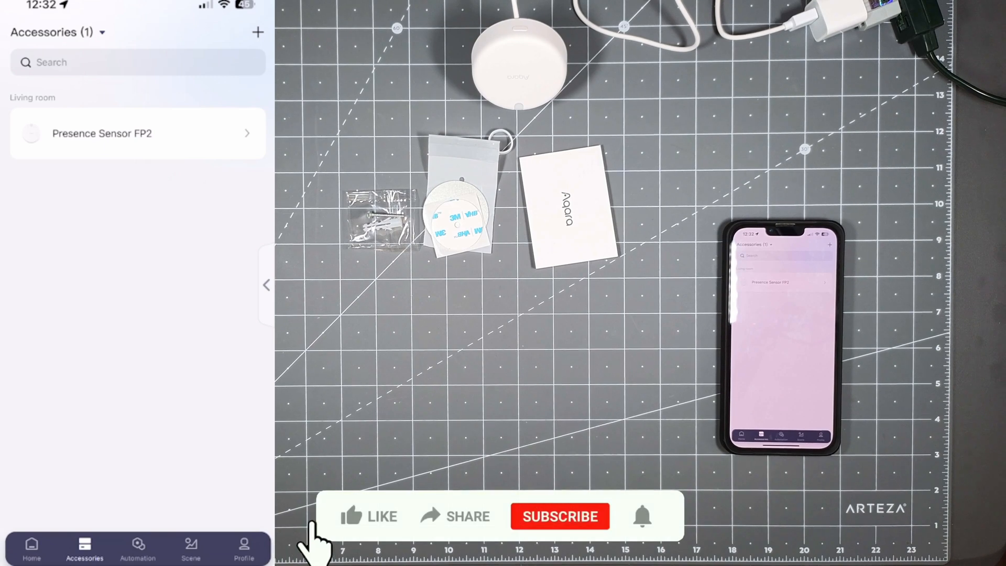
# Step: Reopen Presence Sensor FP2 from the Accessories list to show its map, presence status and illuminance
pyautogui.click(367, 516)
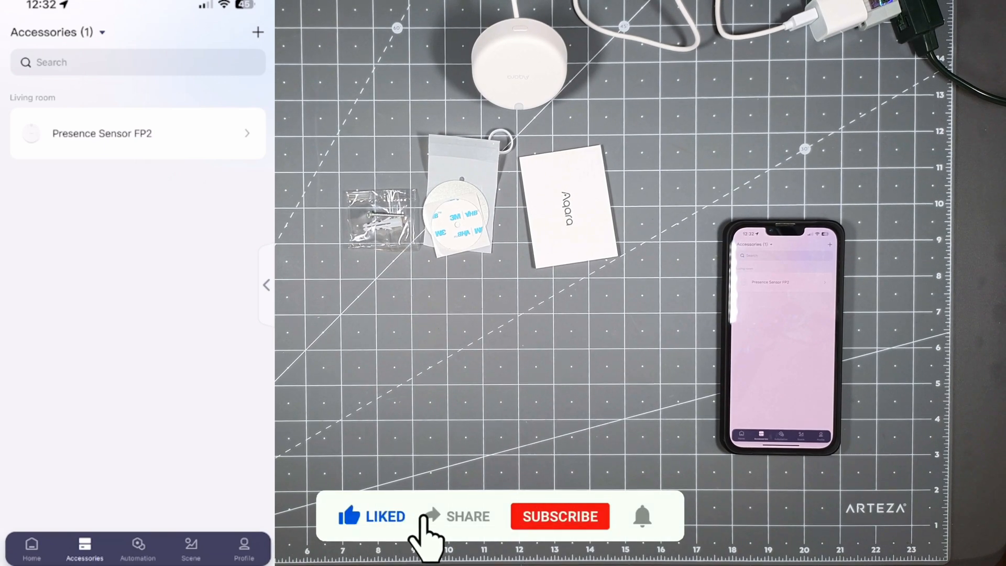
pyautogui.moveTo(501, 532)
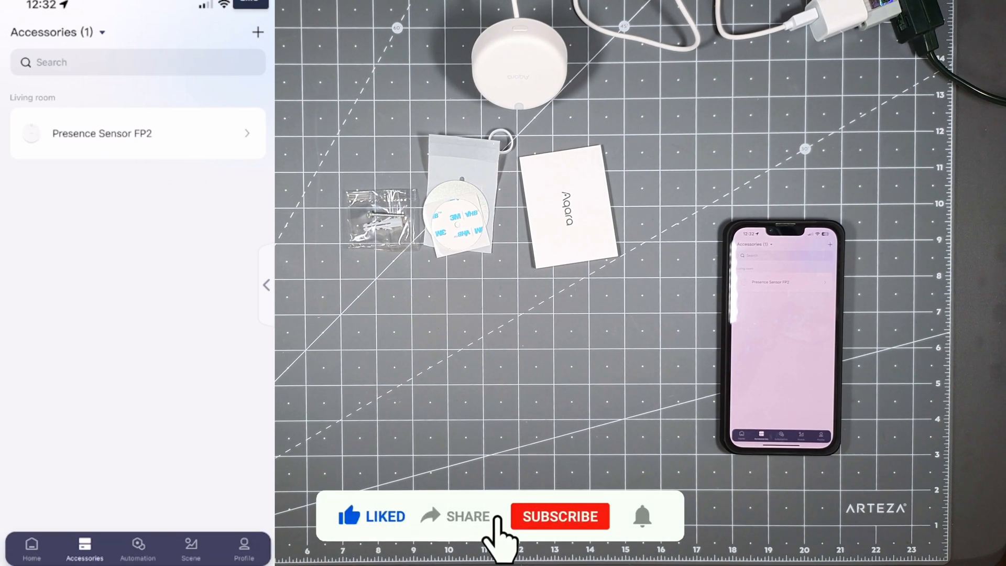
pyautogui.click(559, 515)
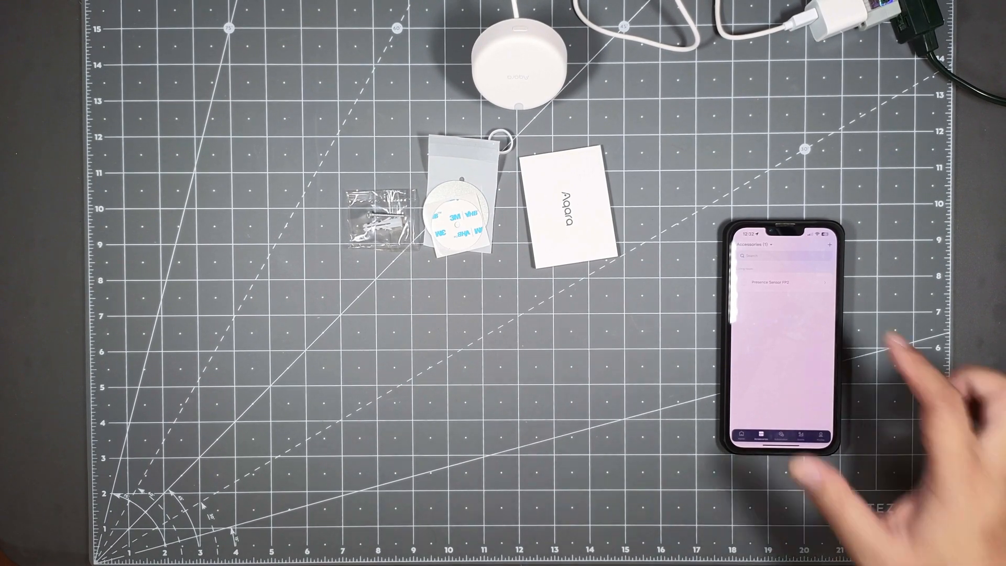
pyautogui.click(780, 283)
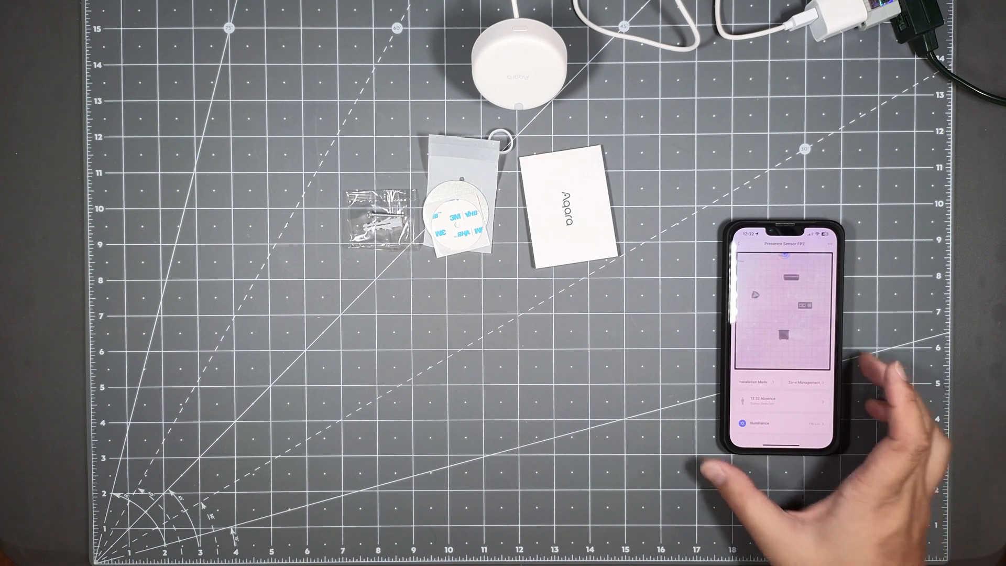